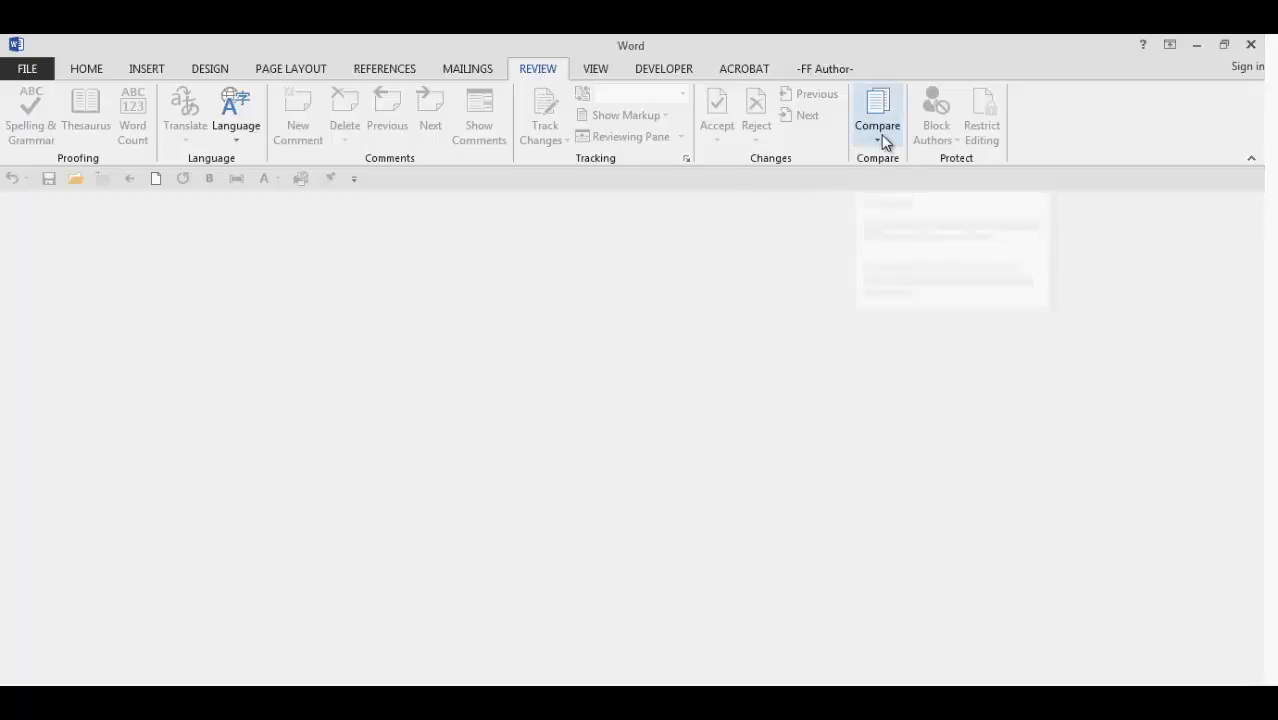
# Start Compare and choose Recommendation Letter-John Doe.doc as the original document
pyautogui.click(876, 110)
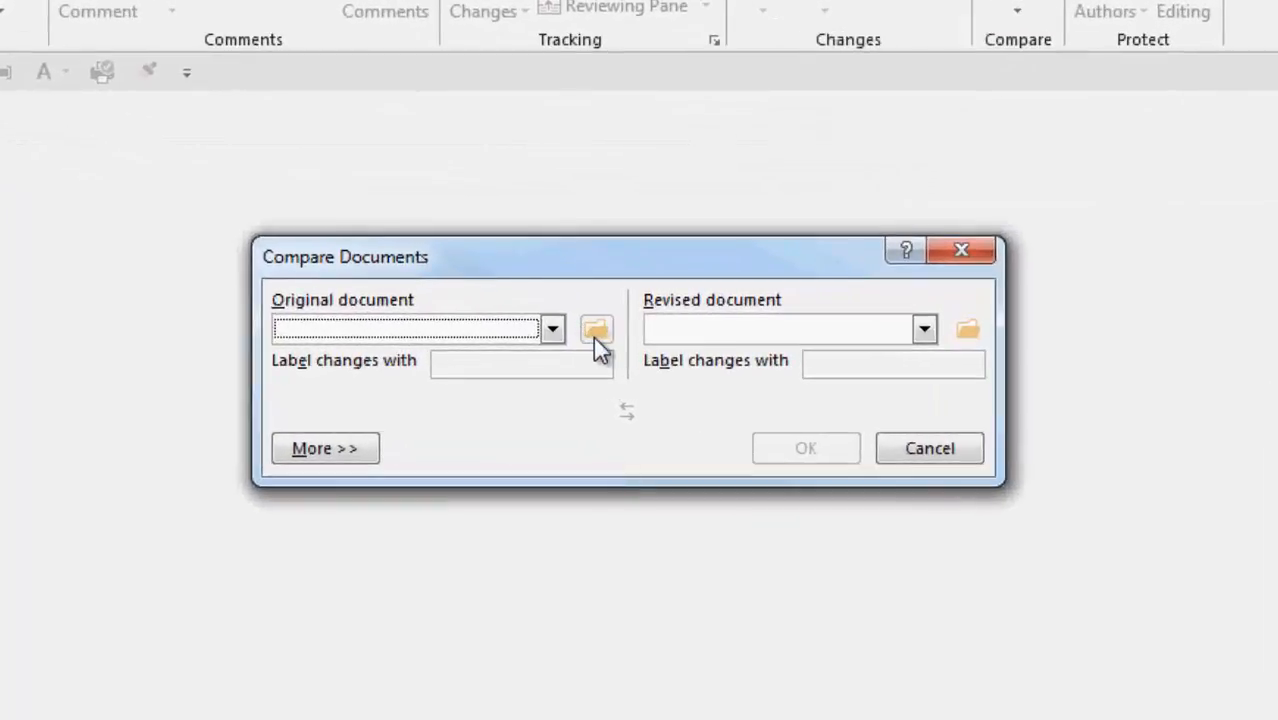
pyautogui.click(596, 328)
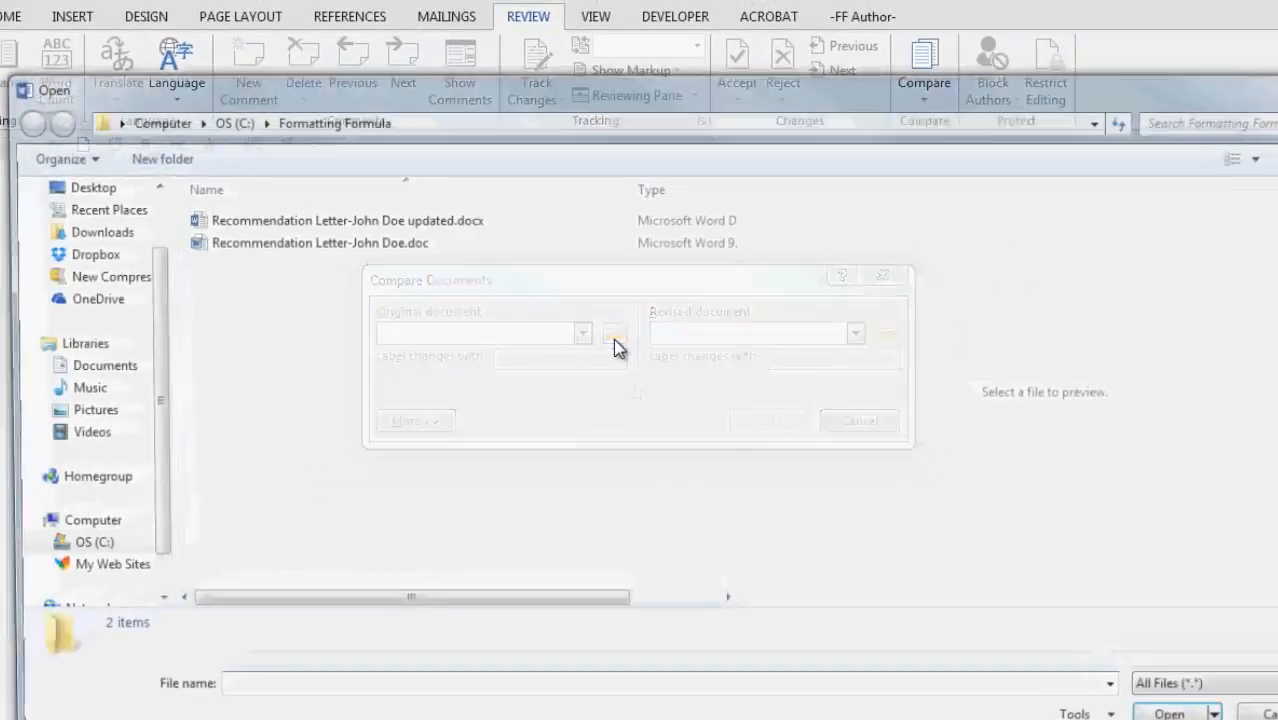
pyautogui.click(328, 228)
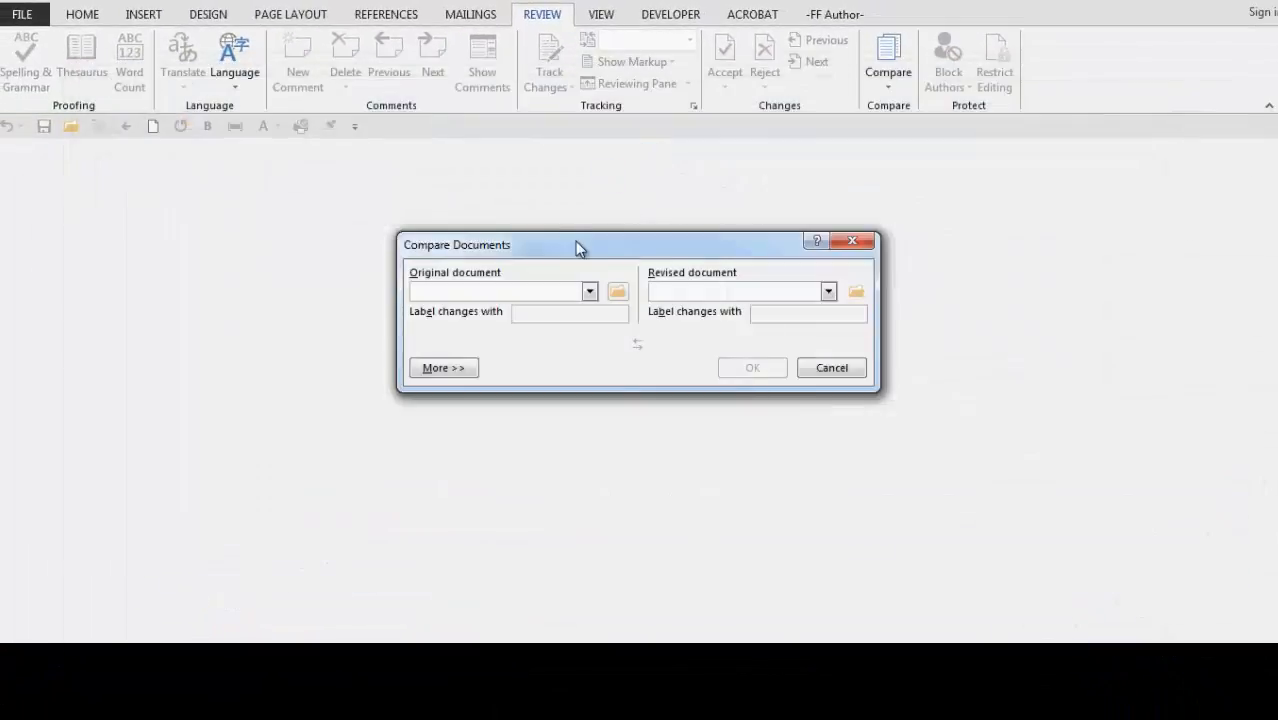
# Choose the updated .docx letter as the revised document
pyautogui.click(588, 292)
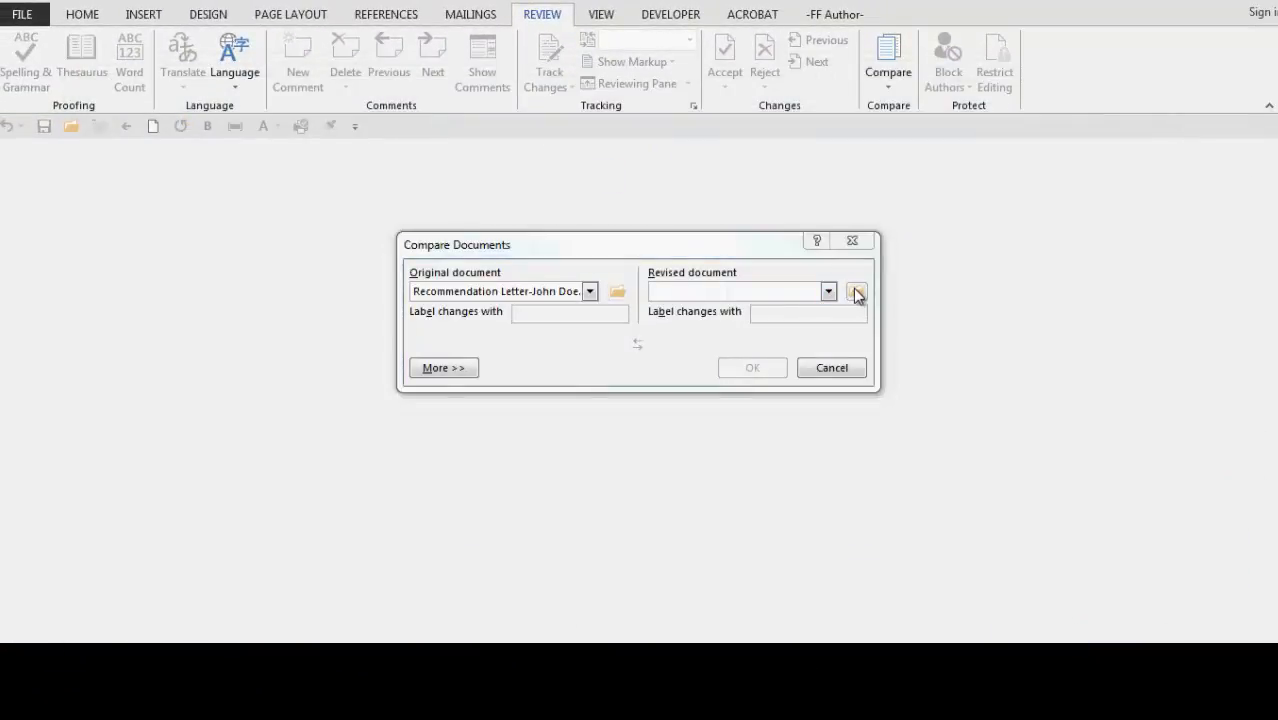
pyautogui.click(856, 292)
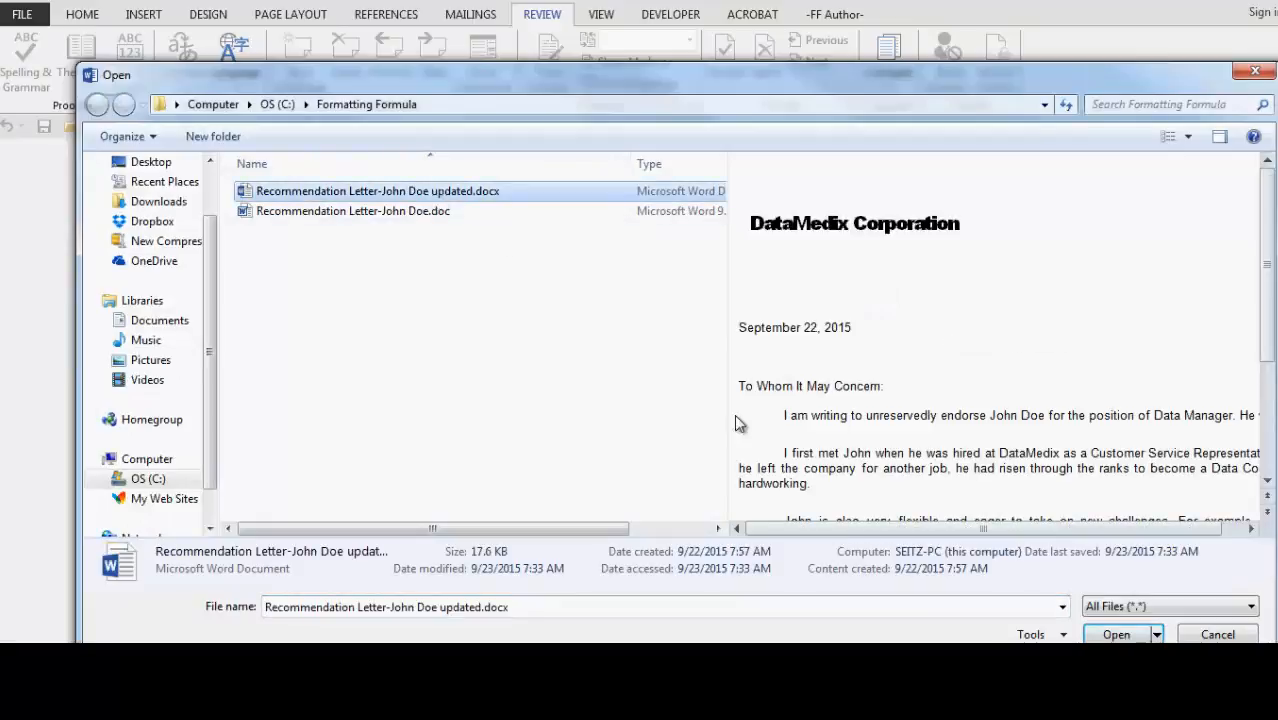
pyautogui.click(1116, 634)
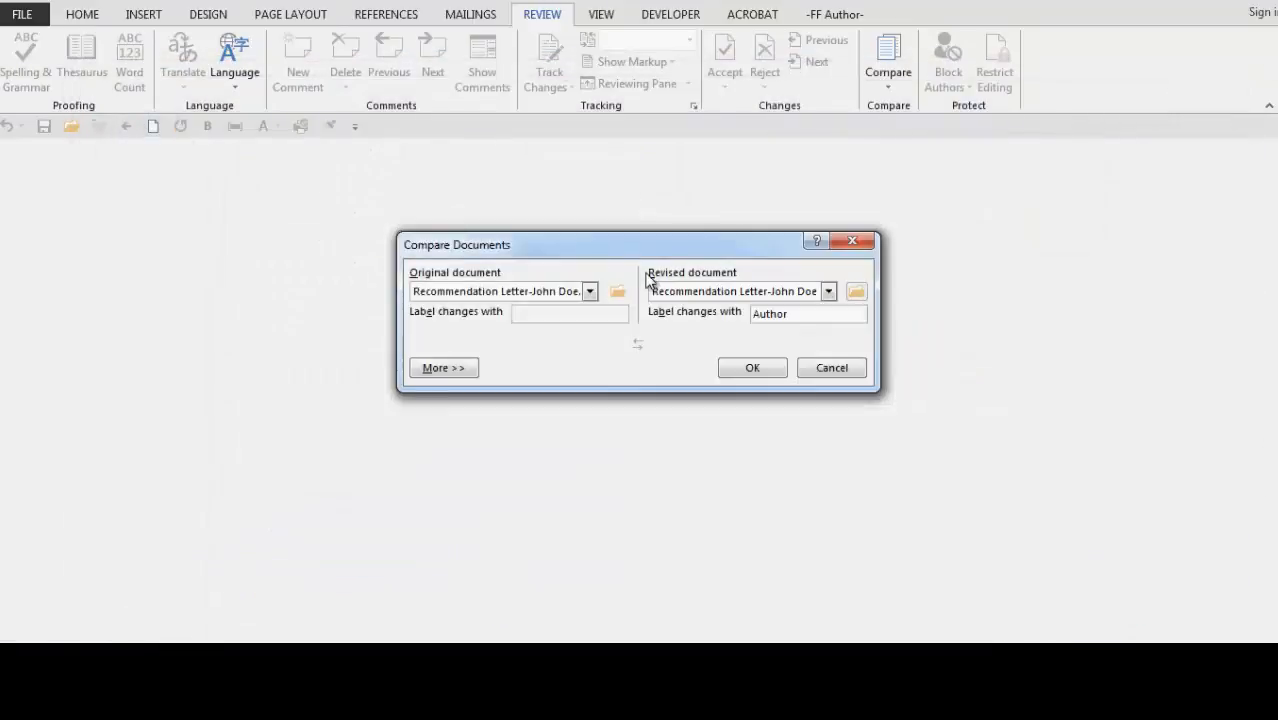
pyautogui.moveTo(640, 364)
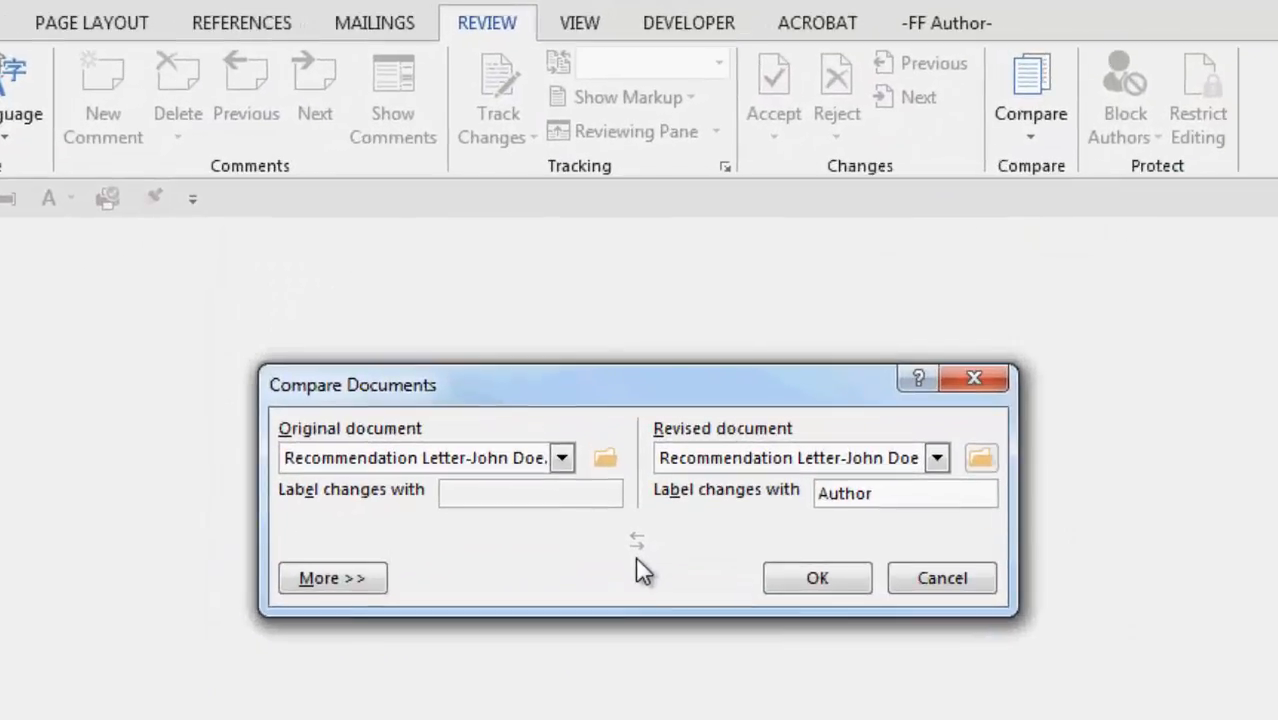
pyautogui.moveTo(636, 540)
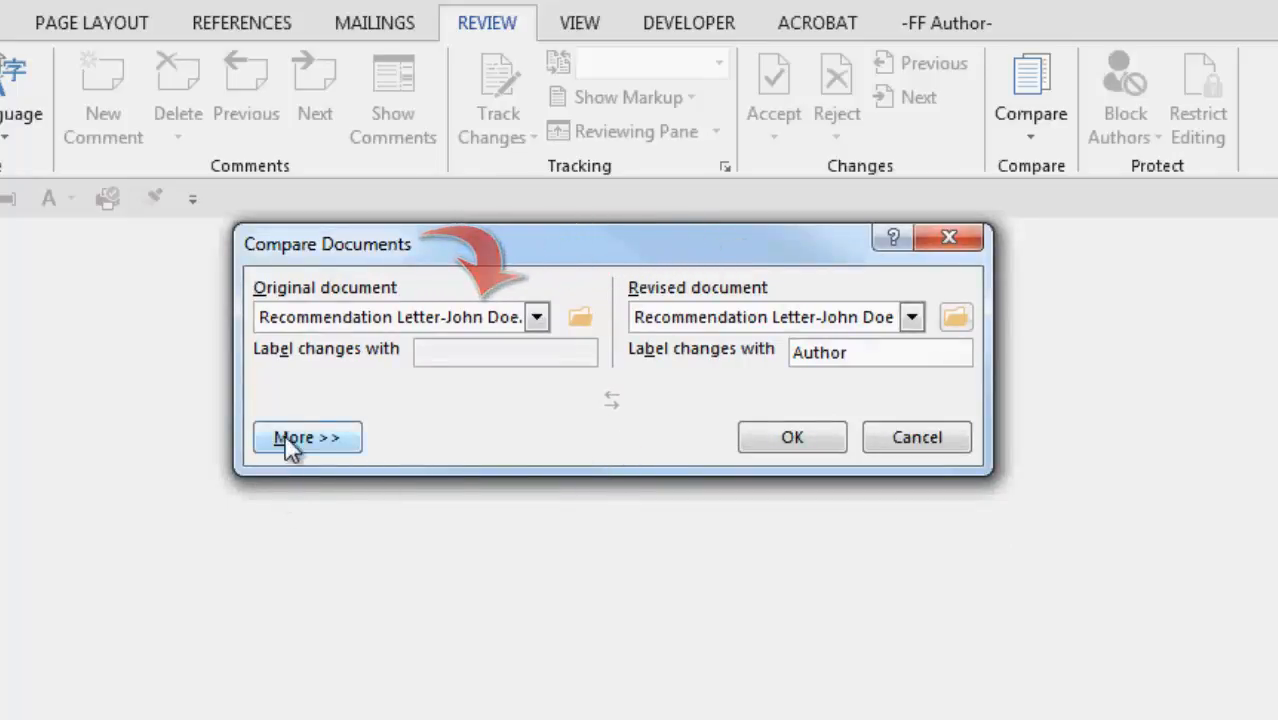
# Expand More >> to show word-level tracking in a new document settings
pyautogui.click(308, 436)
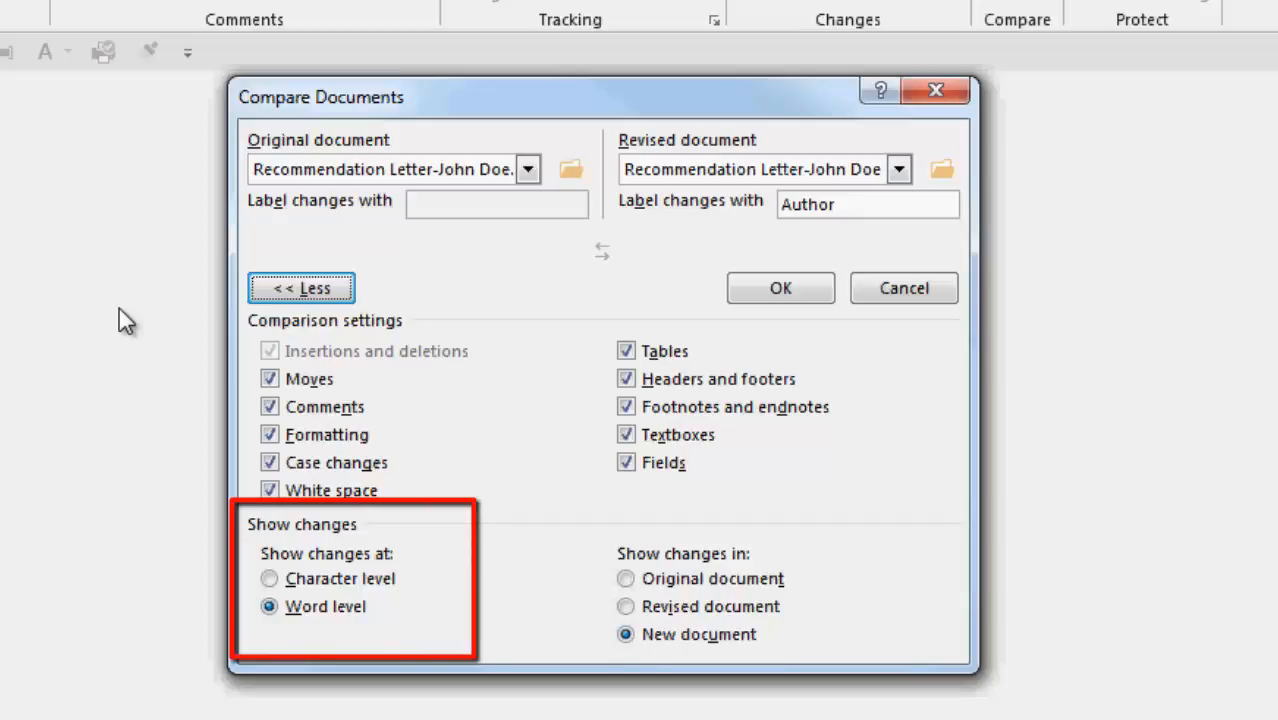
pyautogui.moveTo(864, 392)
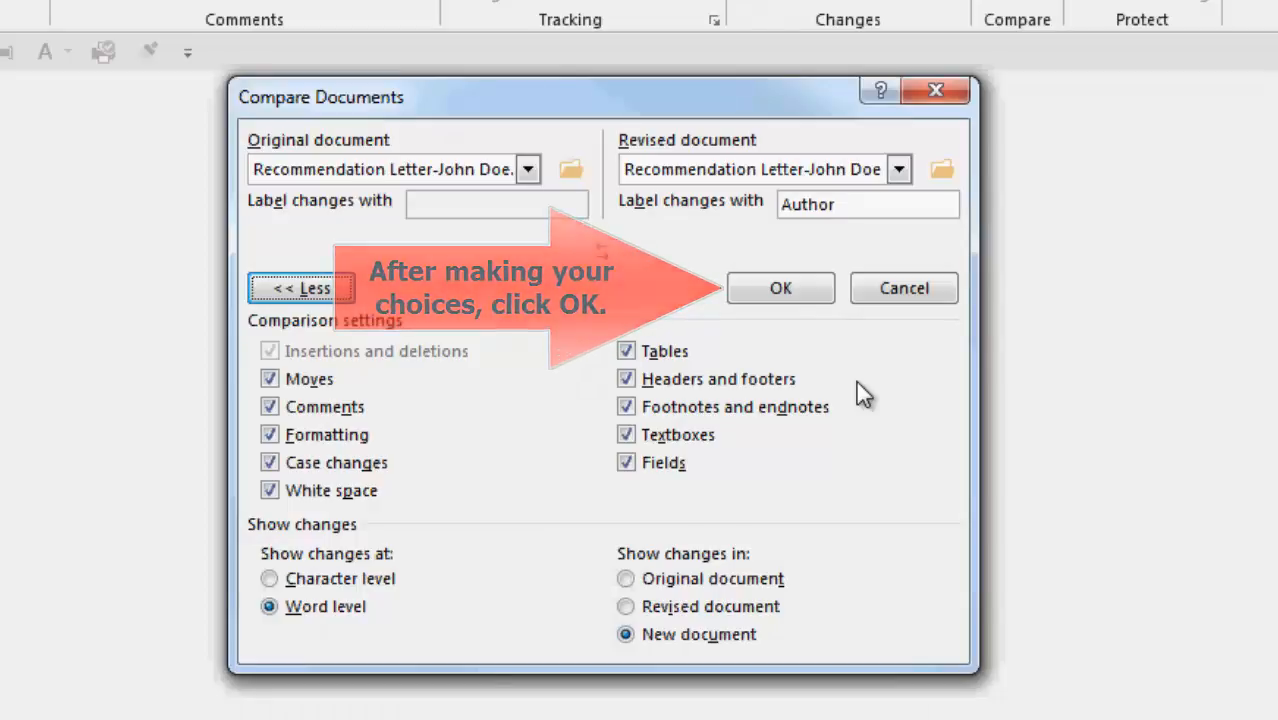
# Run the comparison into a new document and display All Markup
pyautogui.click(780, 288)
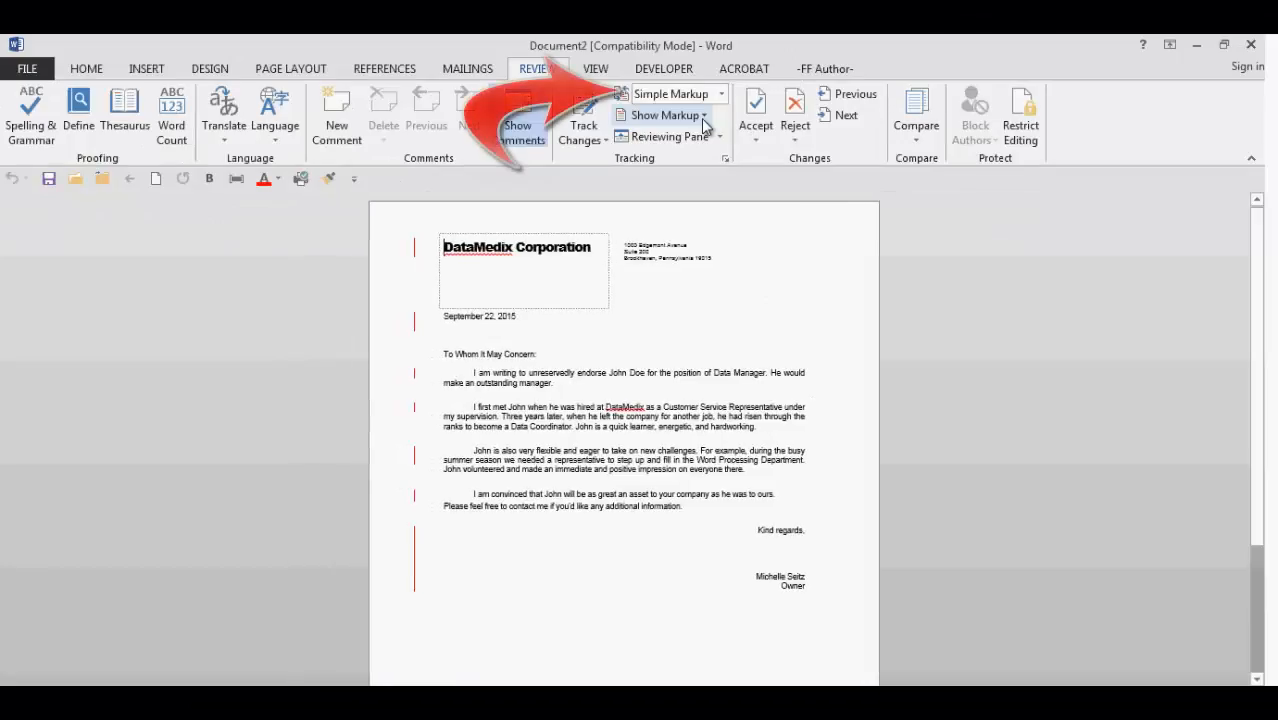
pyautogui.moveTo(700, 114)
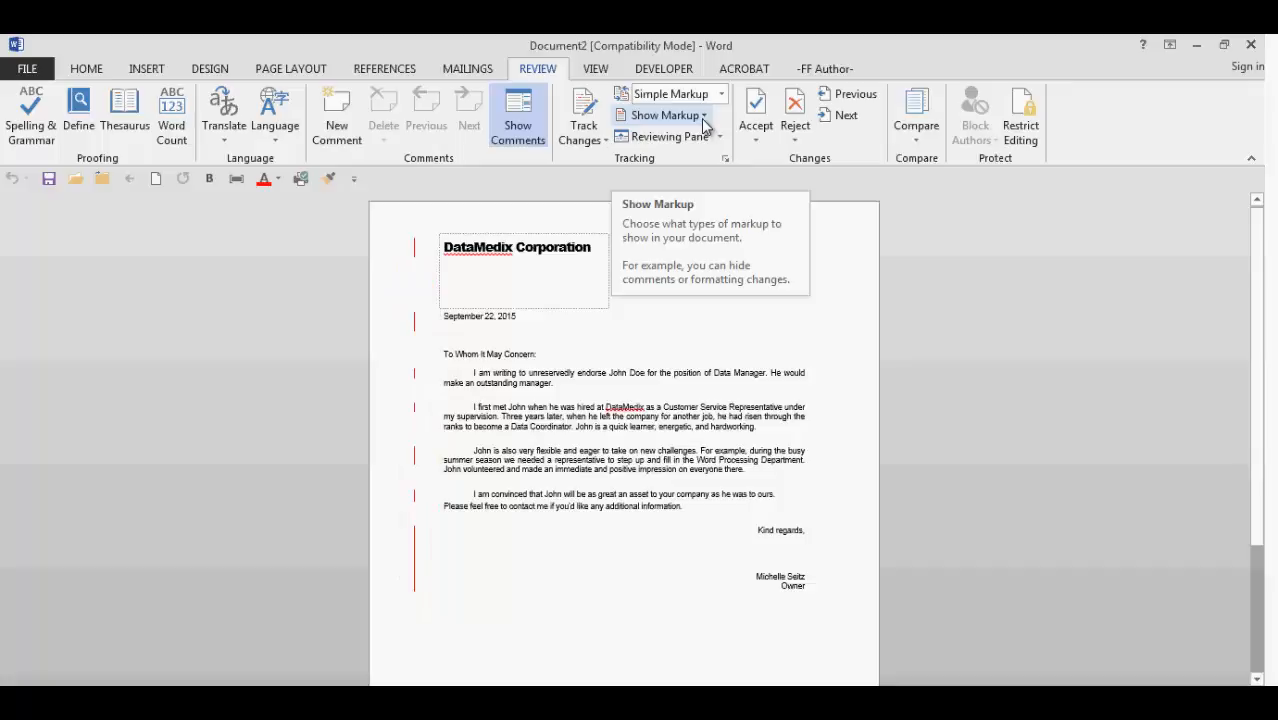
pyautogui.moveTo(728, 122)
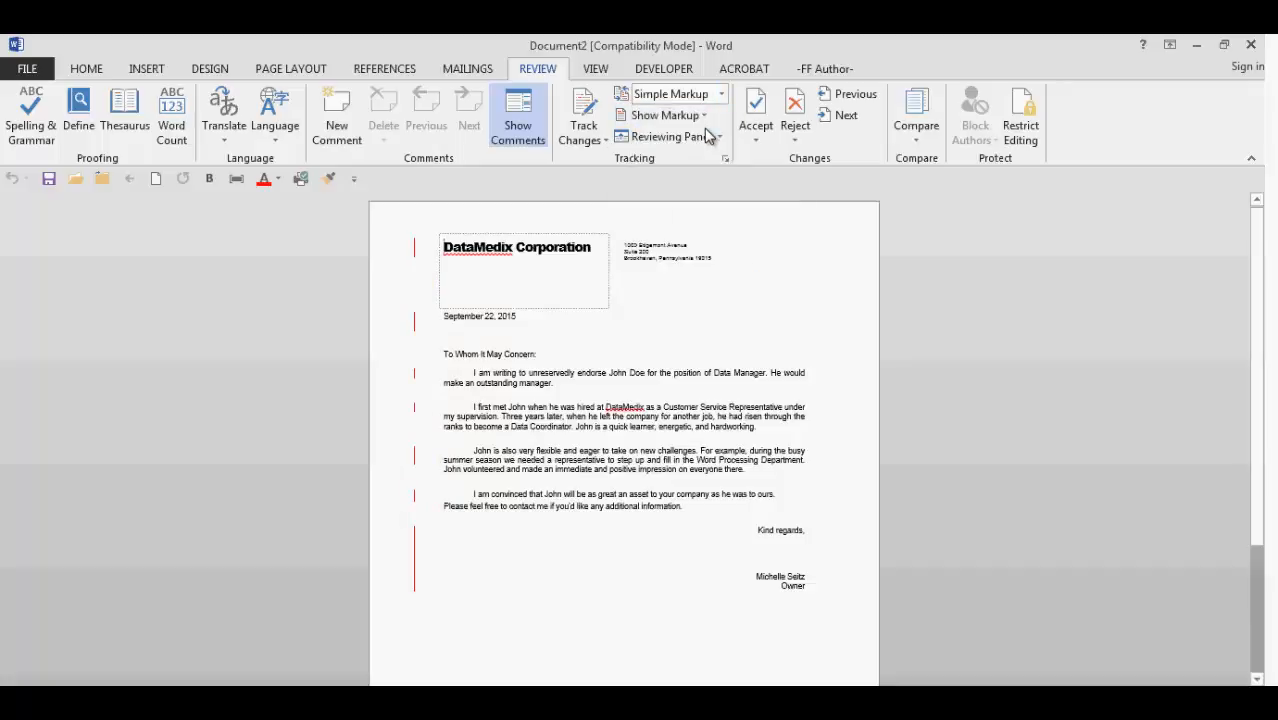
pyautogui.click(672, 94)
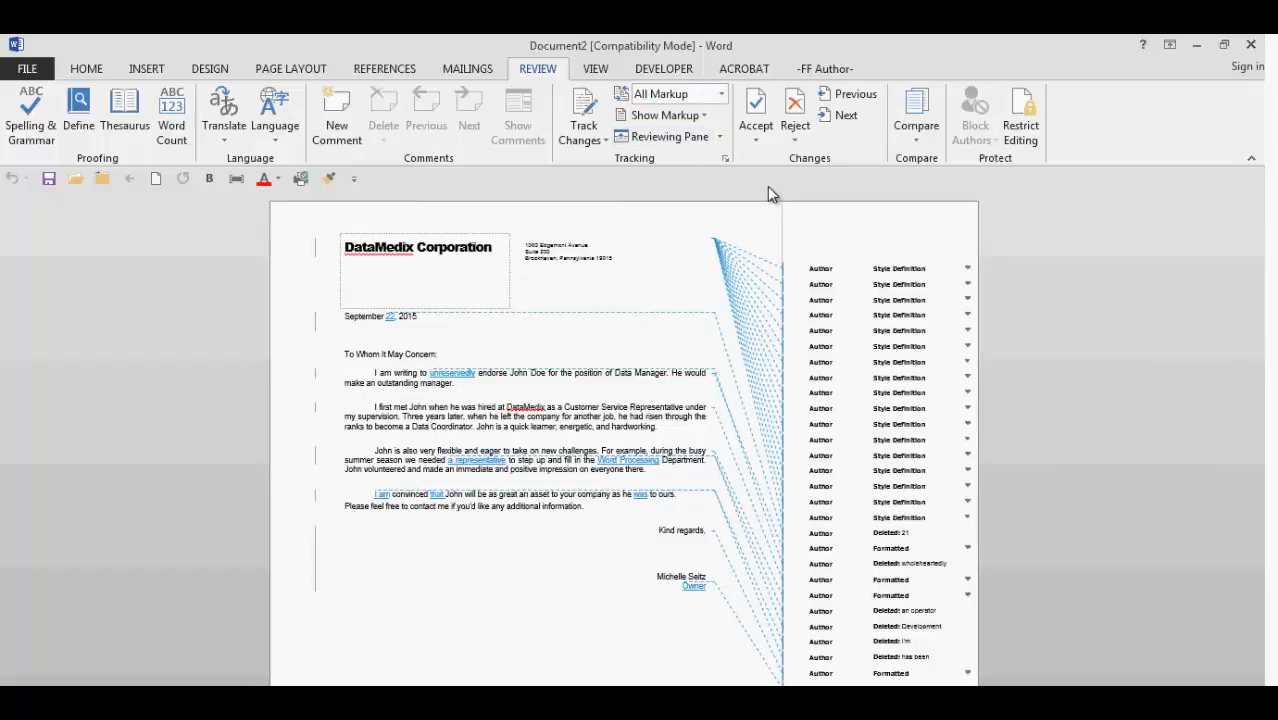
pyautogui.moveTo(760, 192)
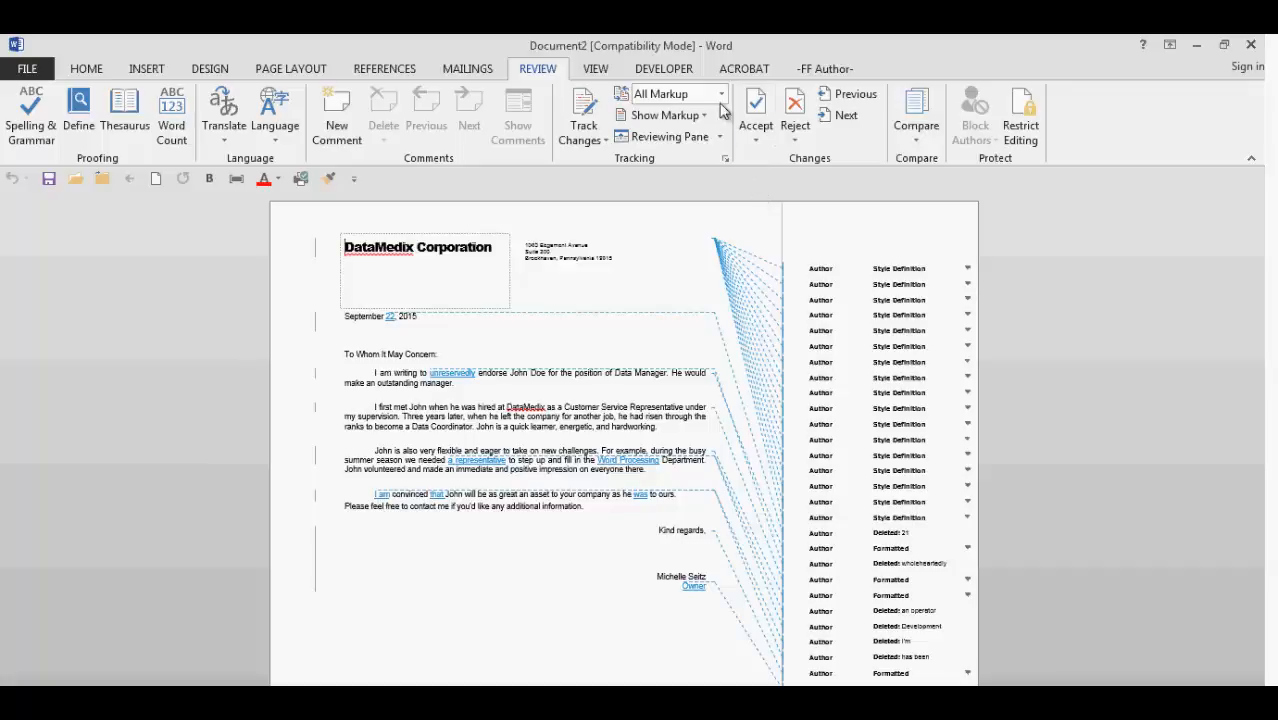
pyautogui.moveTo(722, 94)
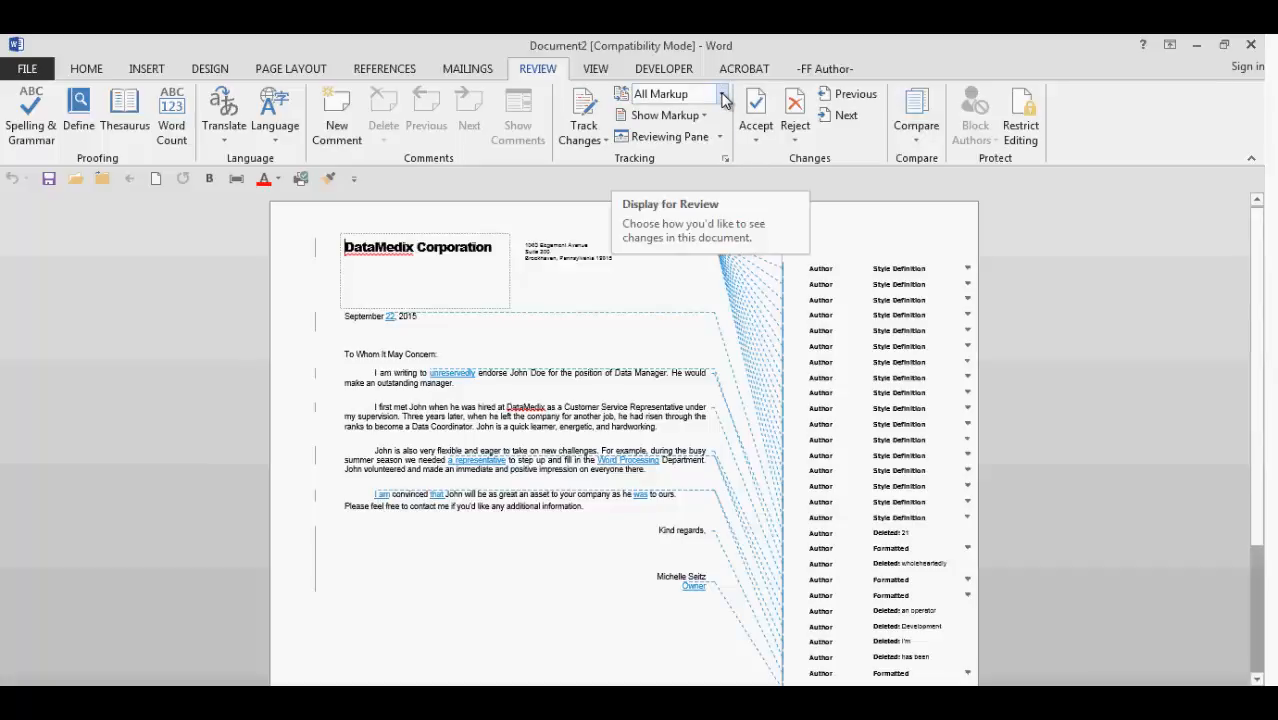
# Switch the review display to No Markup, then to Original
pyautogui.click(720, 94)
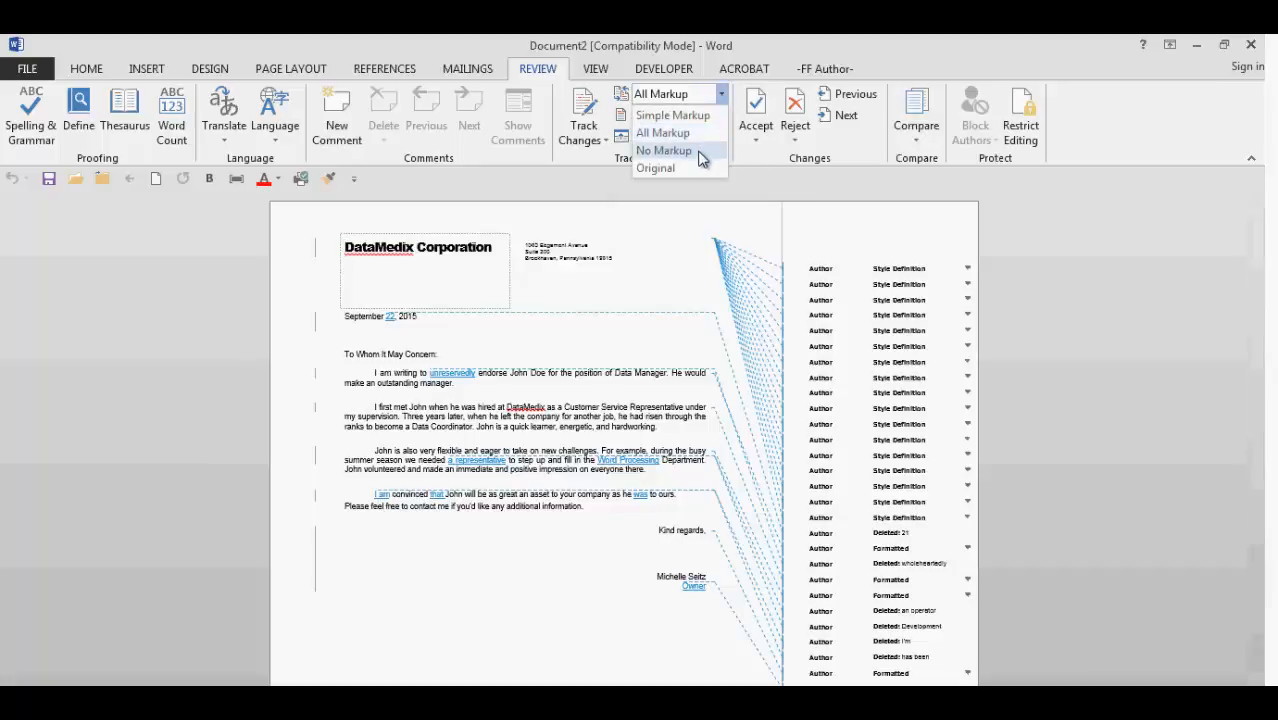
pyautogui.click(664, 150)
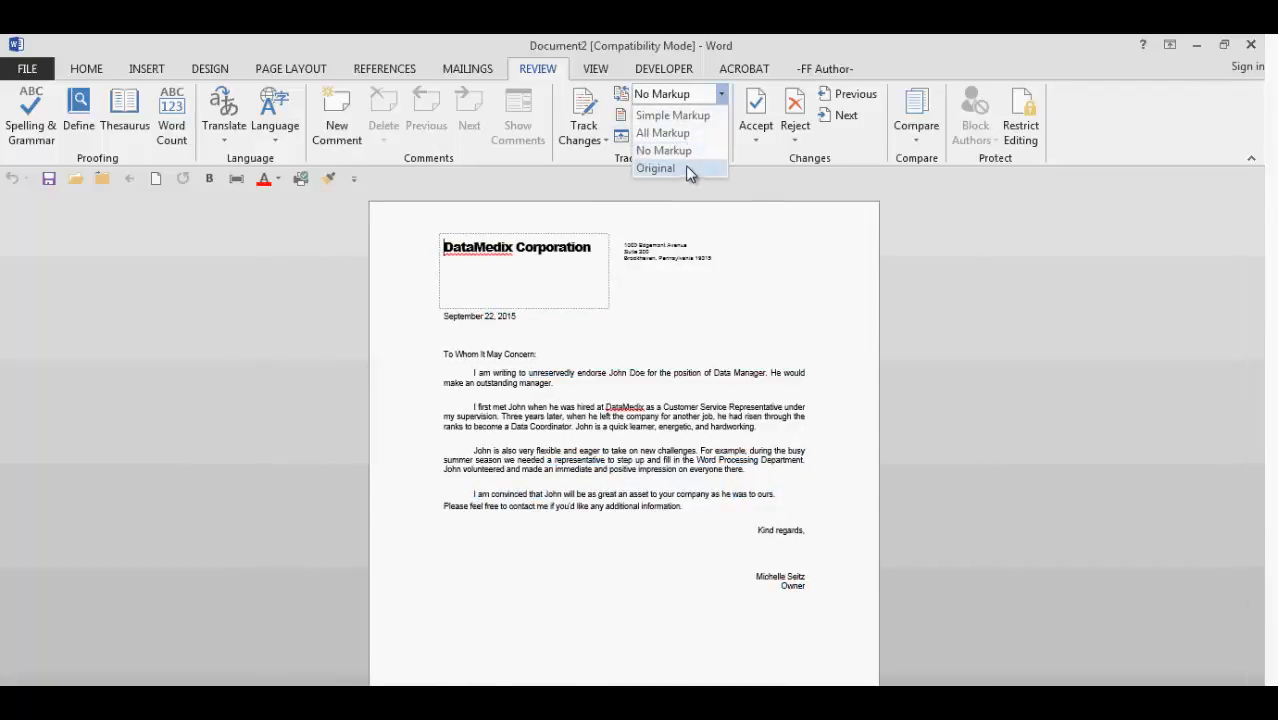
pyautogui.click(656, 168)
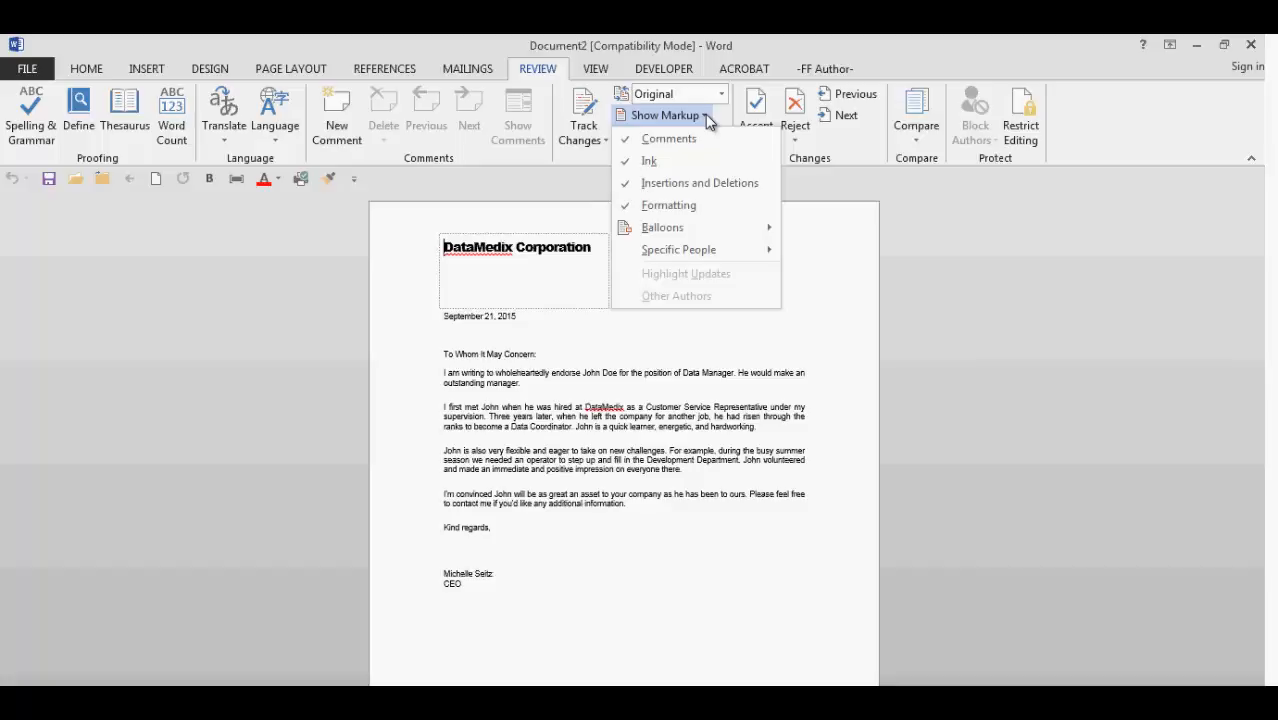
pyautogui.moveTo(648, 160)
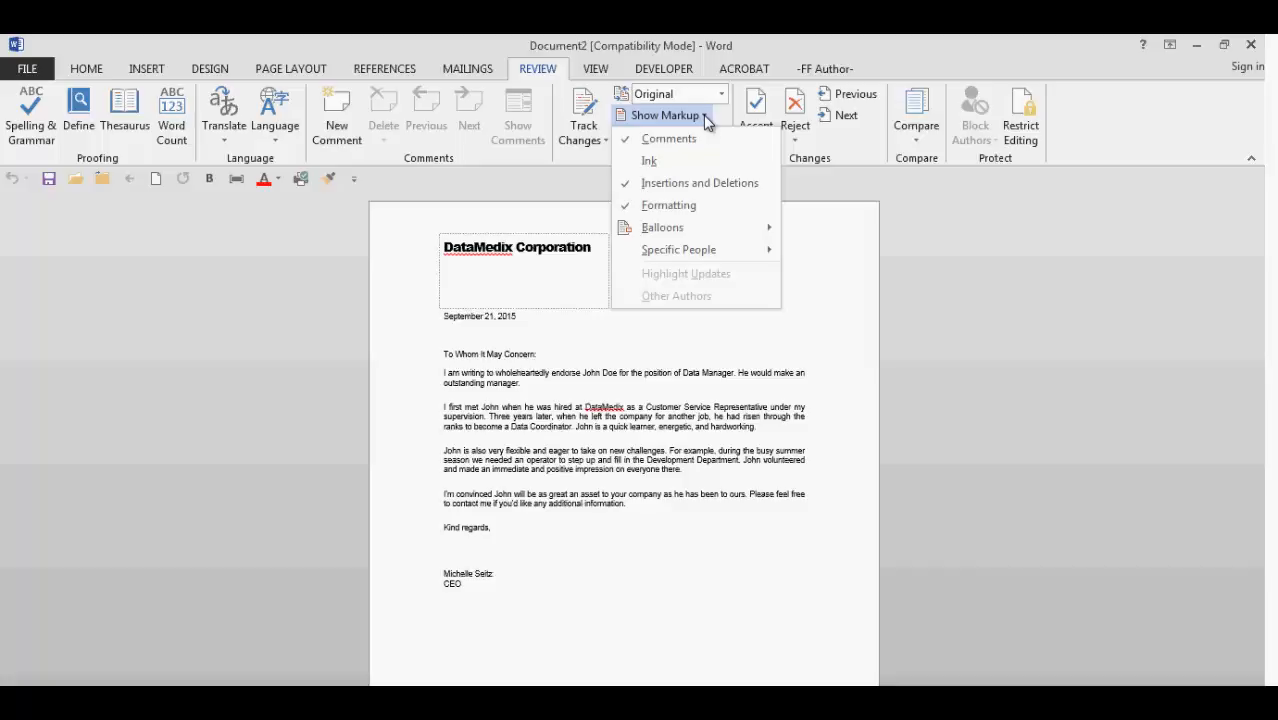
pyautogui.moveTo(678, 248)
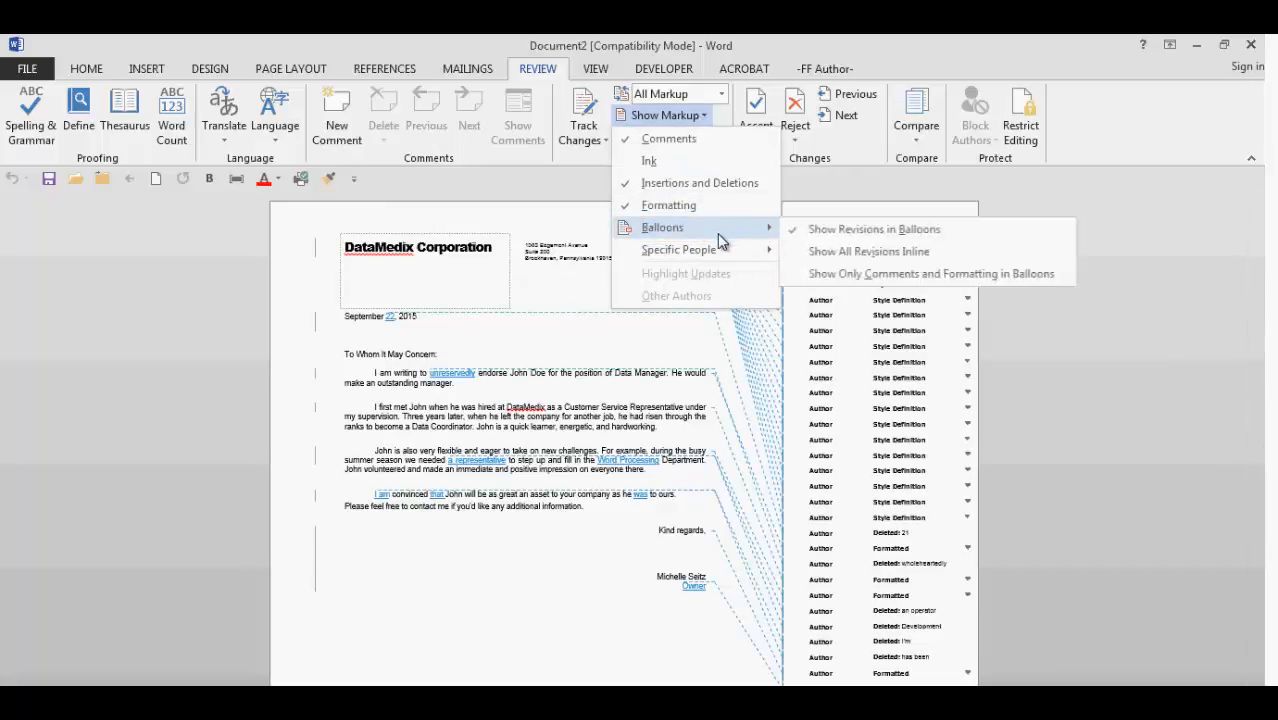
pyautogui.moveTo(872, 228)
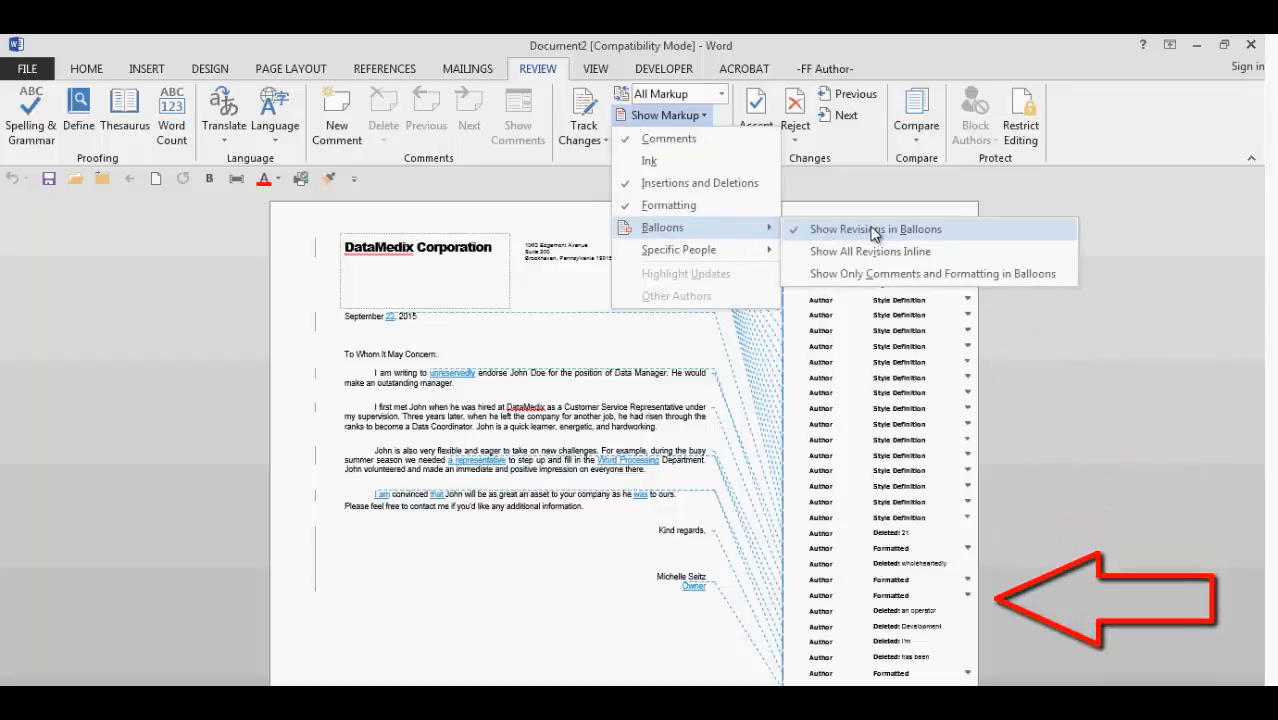
pyautogui.moveTo(870, 252)
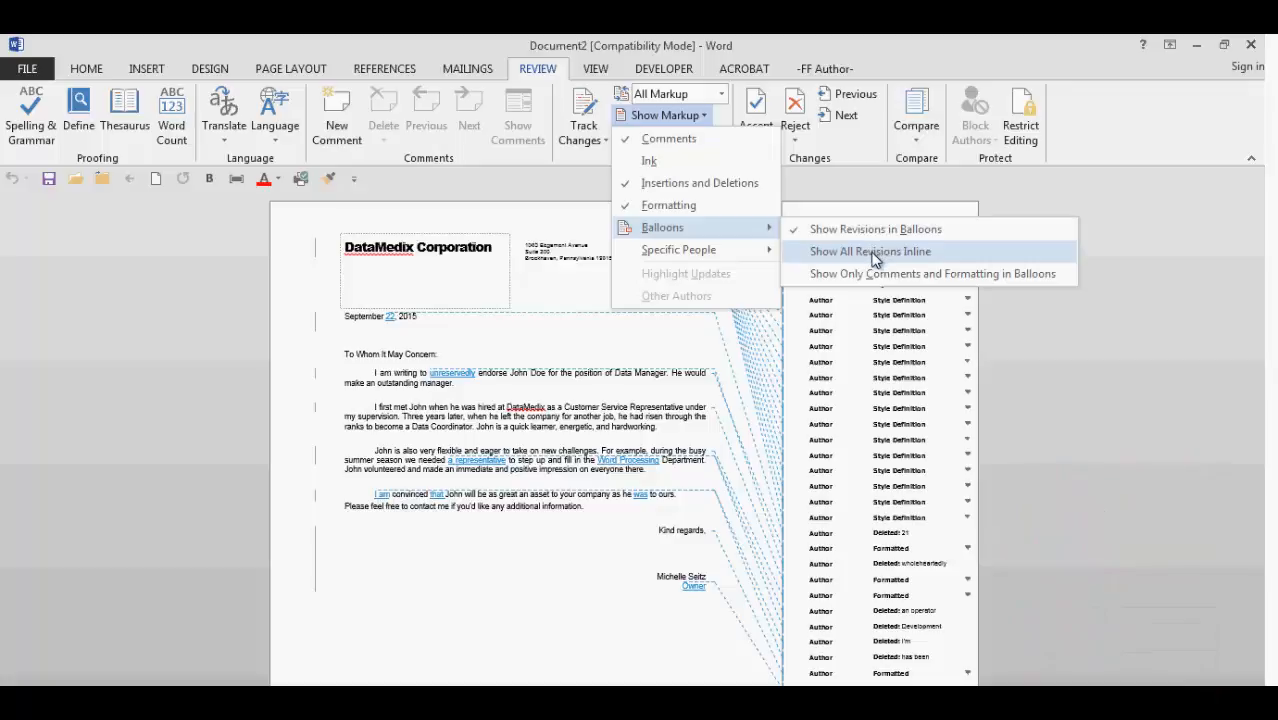
# Set balloons to Show Only Comments and Formatting, keeping insertions and deletions inline
pyautogui.click(872, 252)
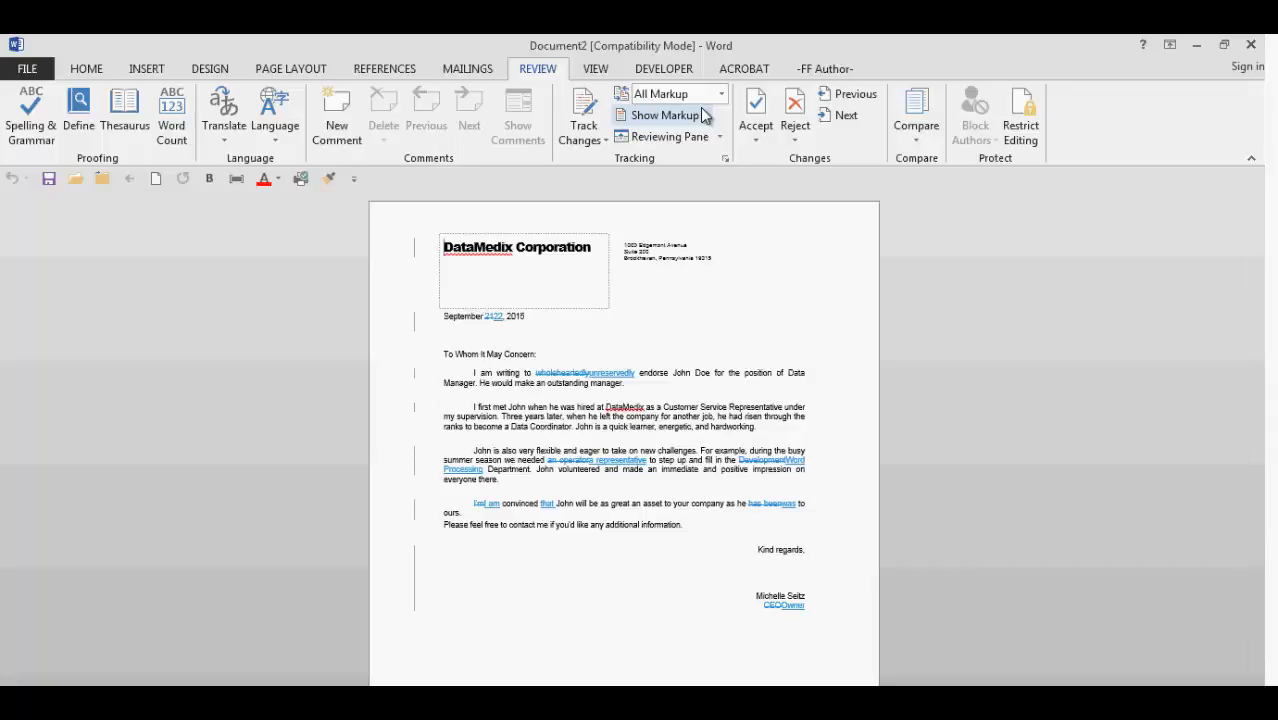
pyautogui.click(664, 114)
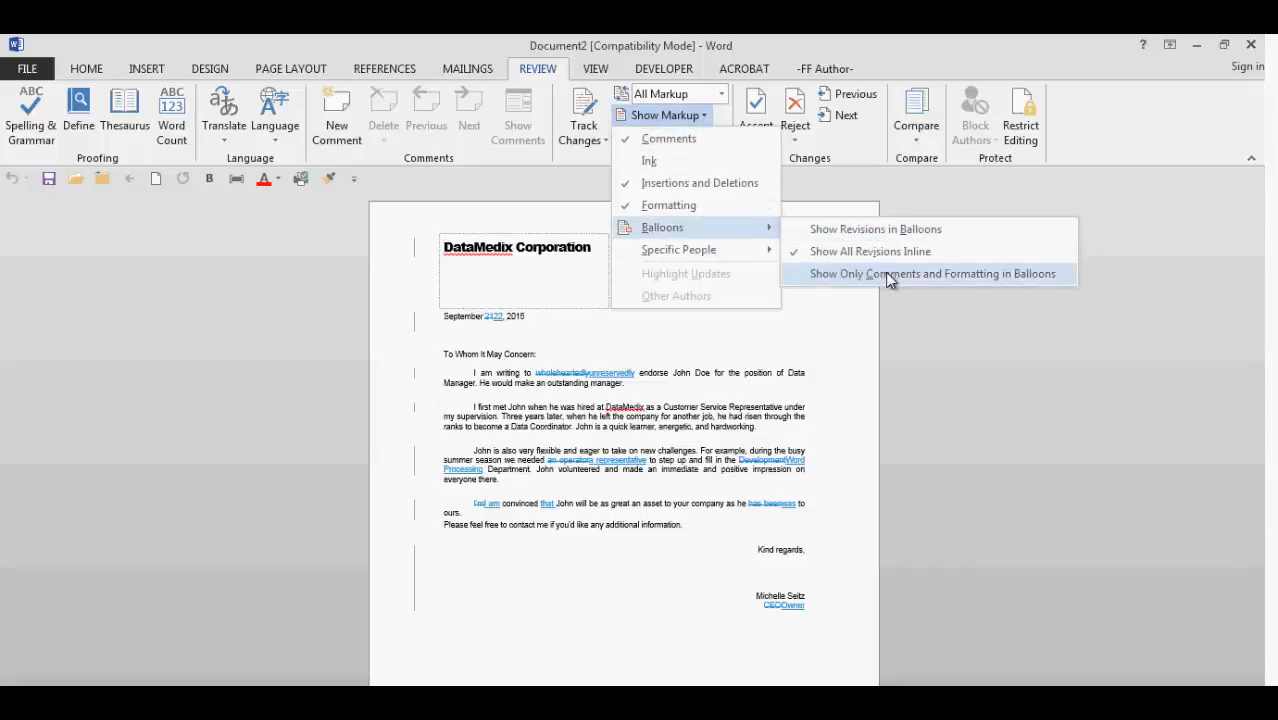
pyautogui.click(932, 272)
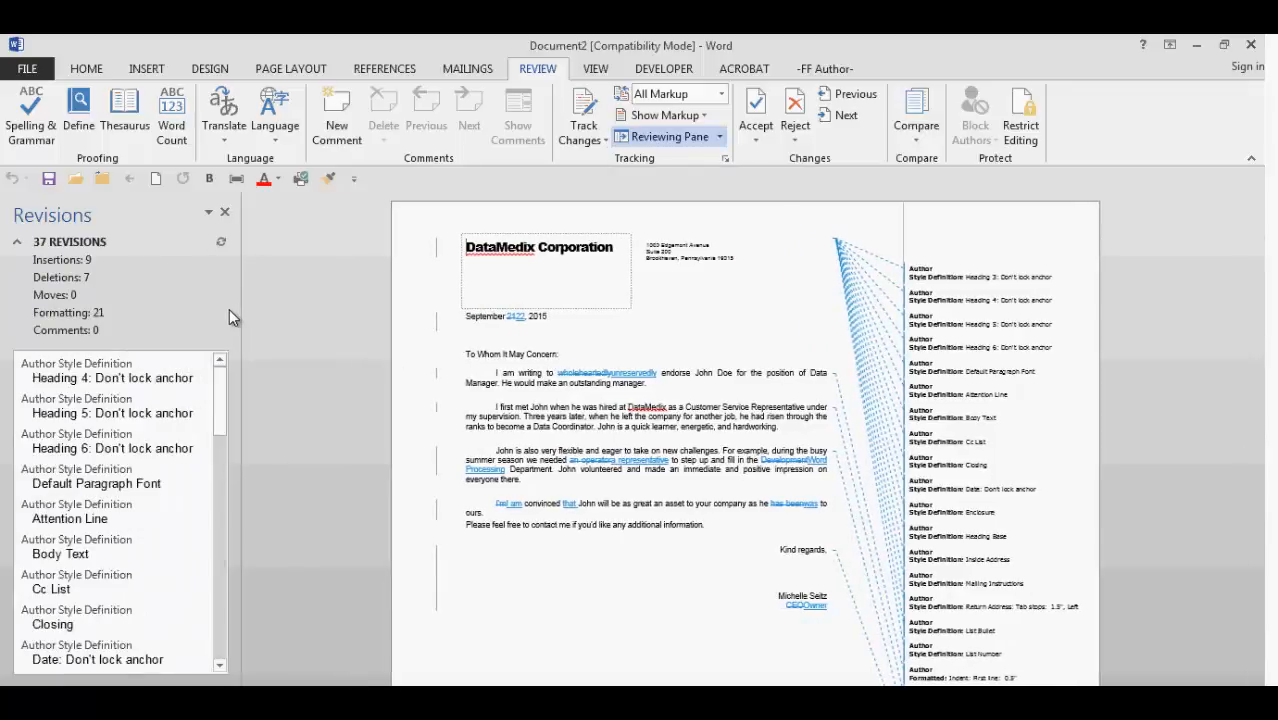
# Lay the 37-revision Reviewing Pane horizontally along the bottom
pyautogui.click(720, 136)
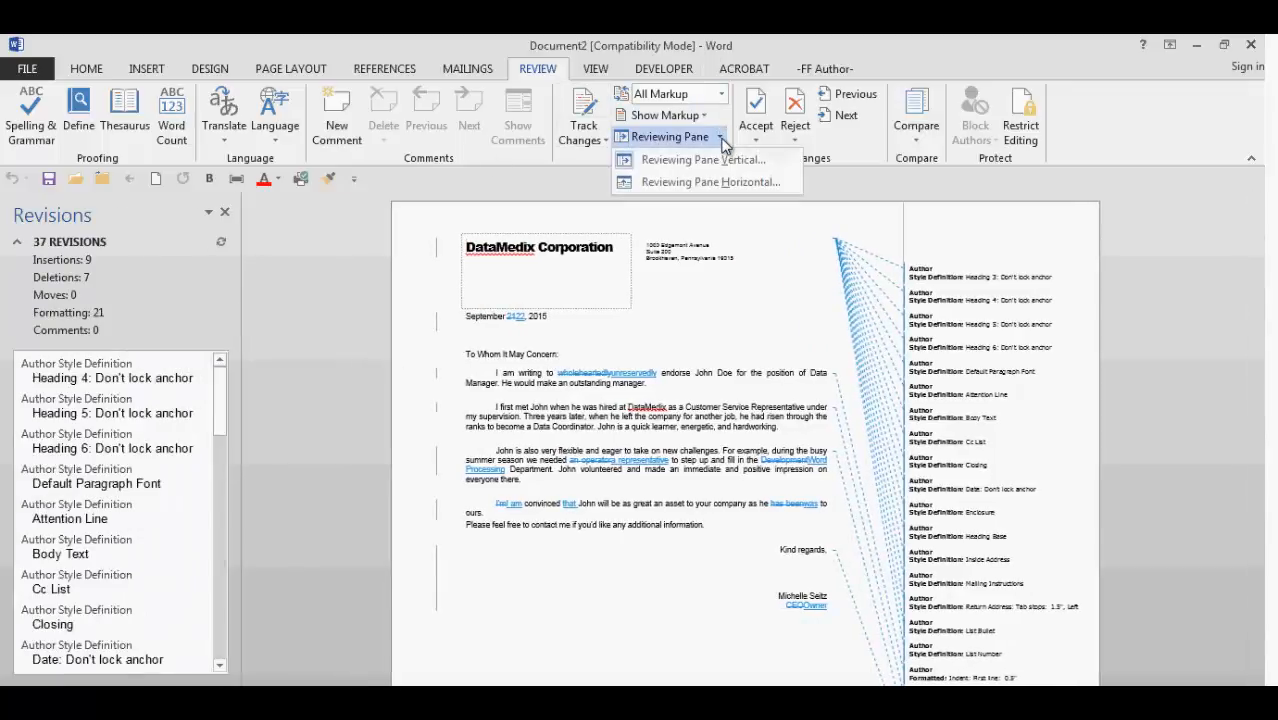
pyautogui.click(708, 180)
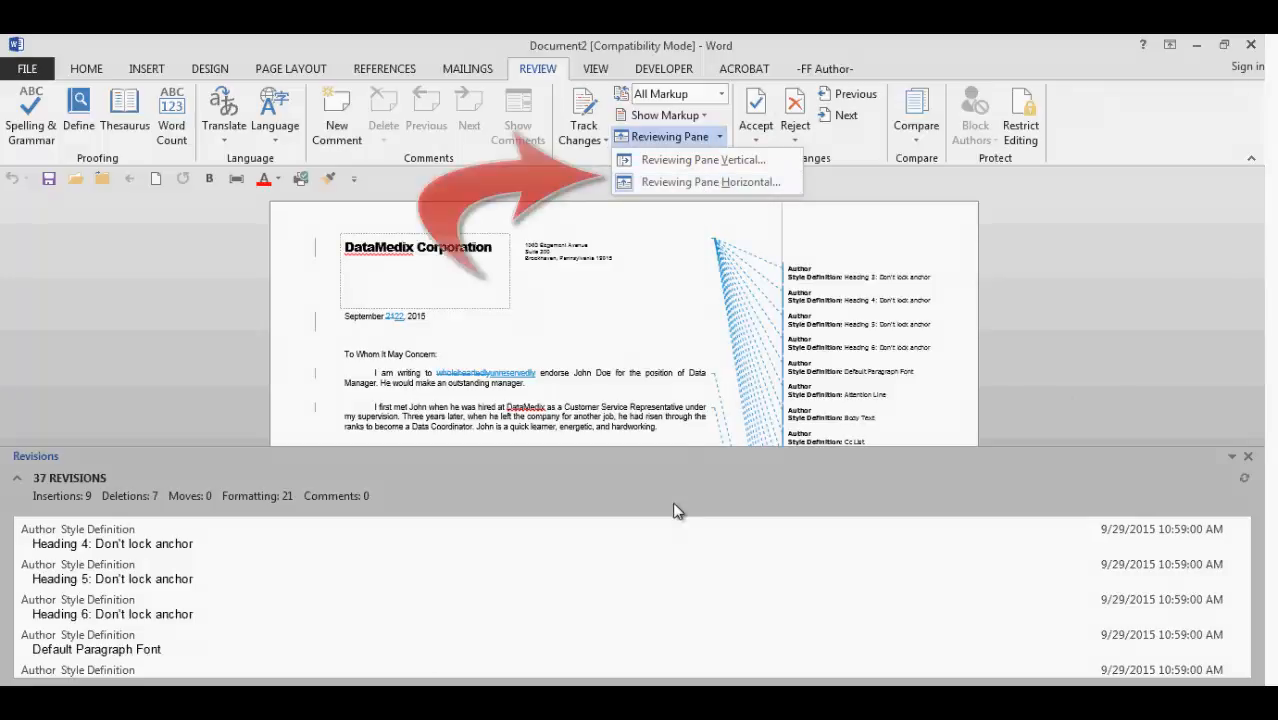
pyautogui.moveTo(232, 456)
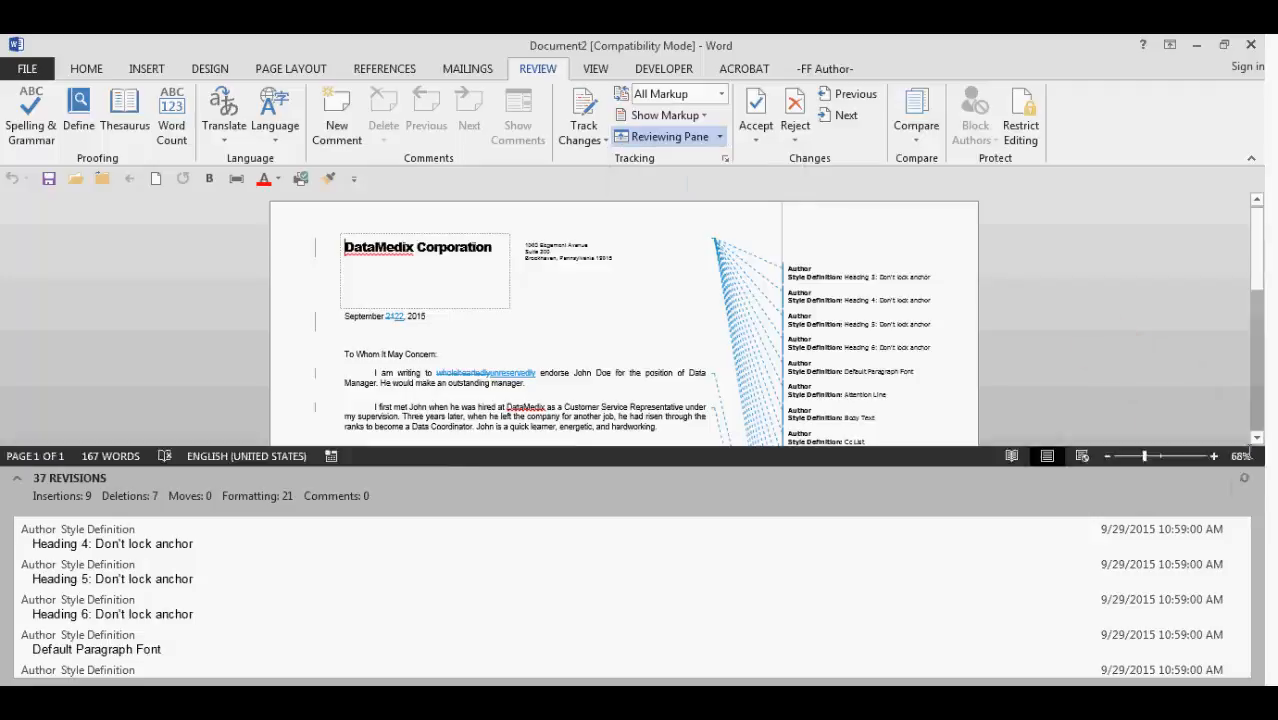
# Close the Reviewing Pane and browse the Accept dropdown choices
pyautogui.click(668, 136)
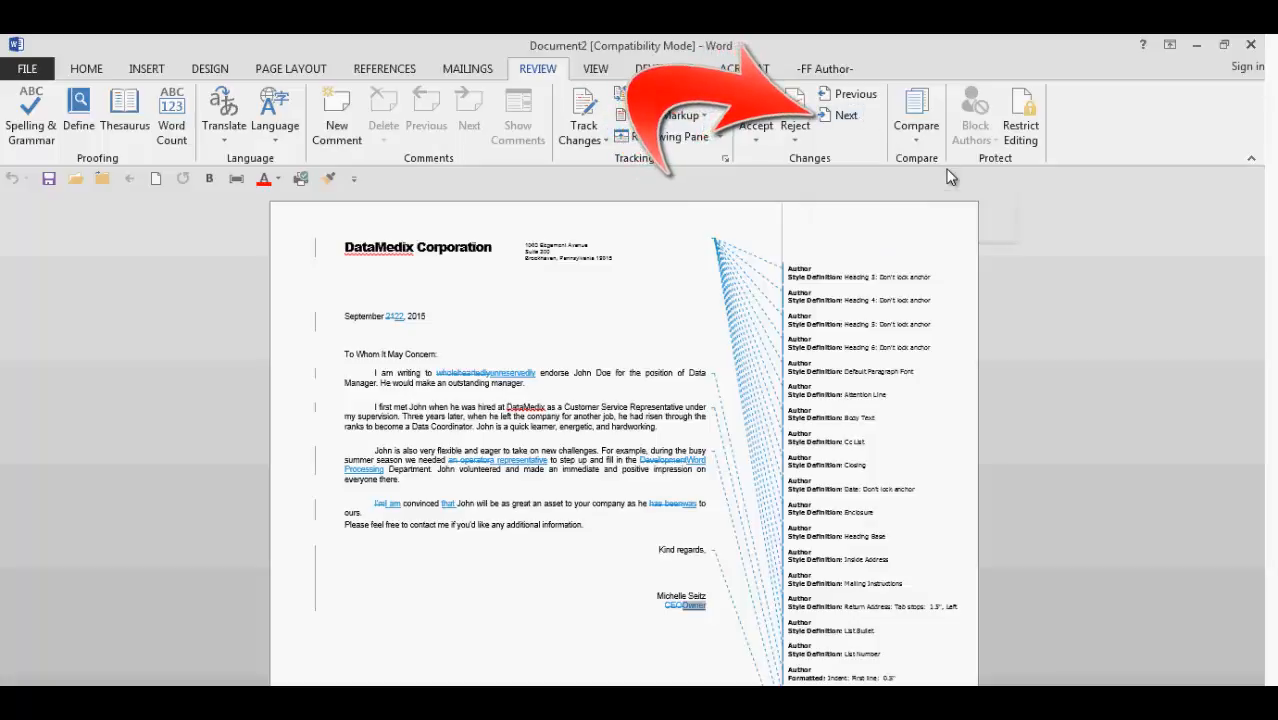
pyautogui.click(756, 110)
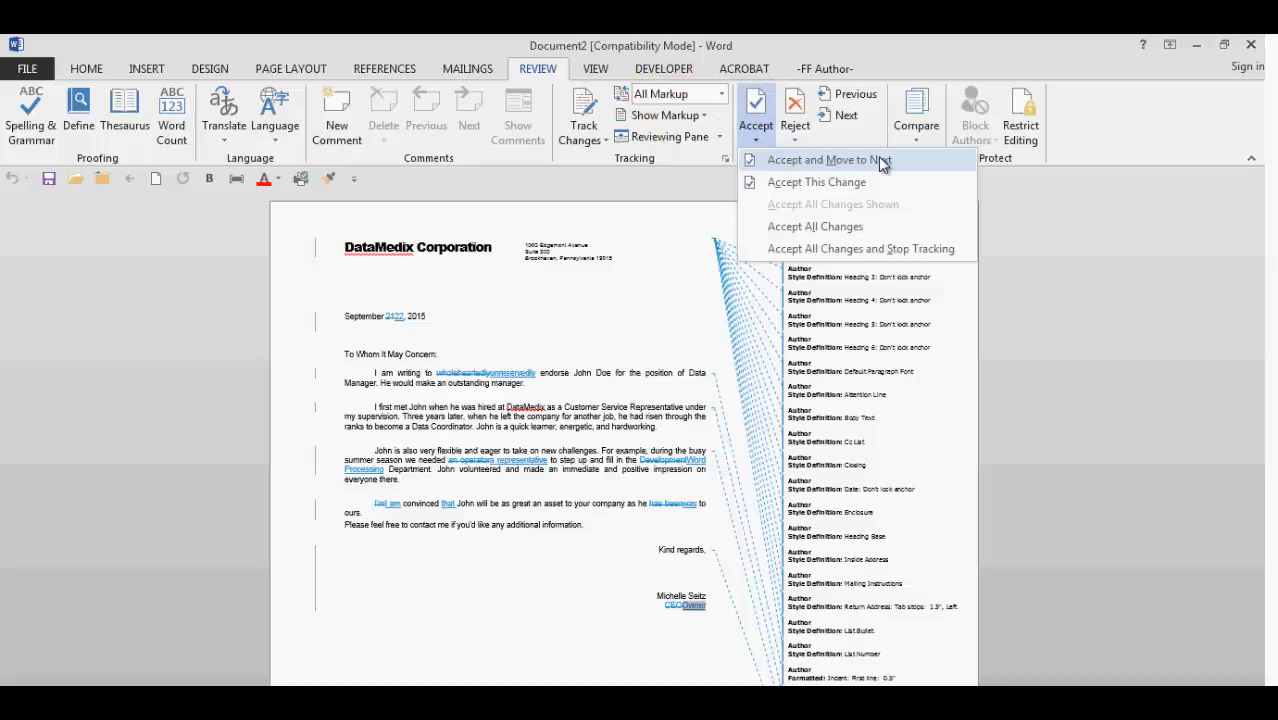
pyautogui.moveTo(1024, 242)
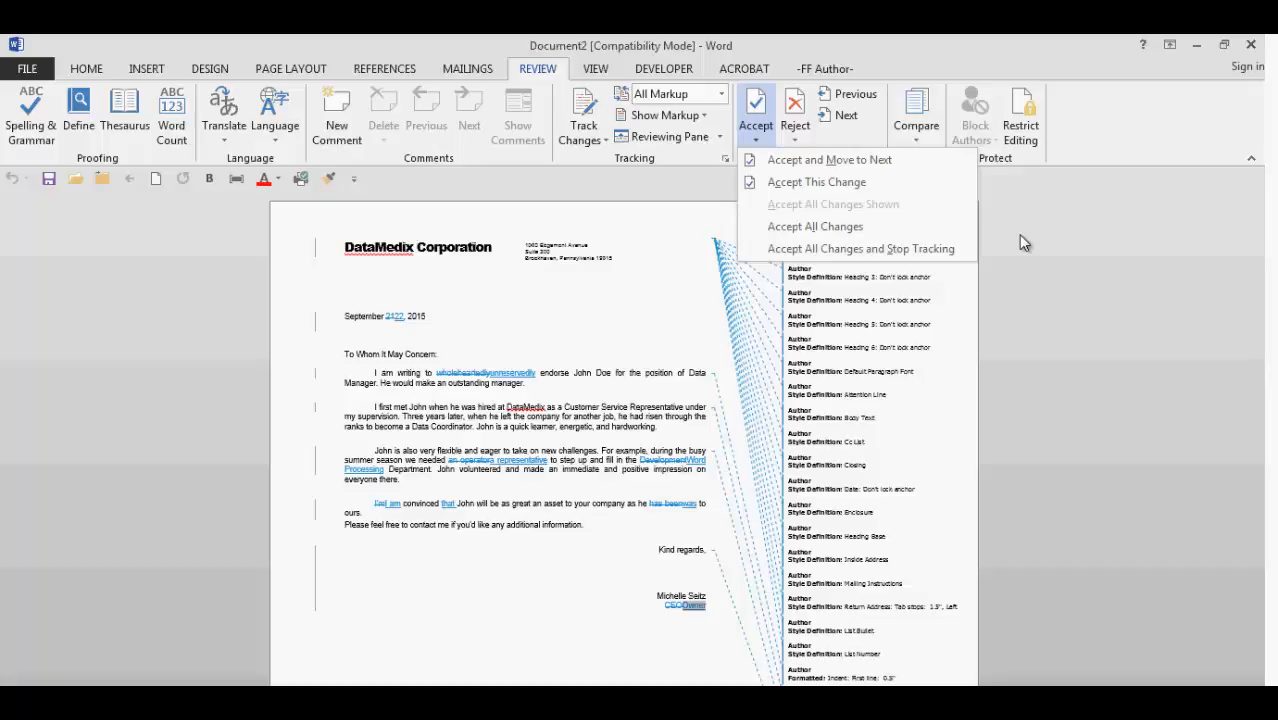
pyautogui.moveTo(1016, 244)
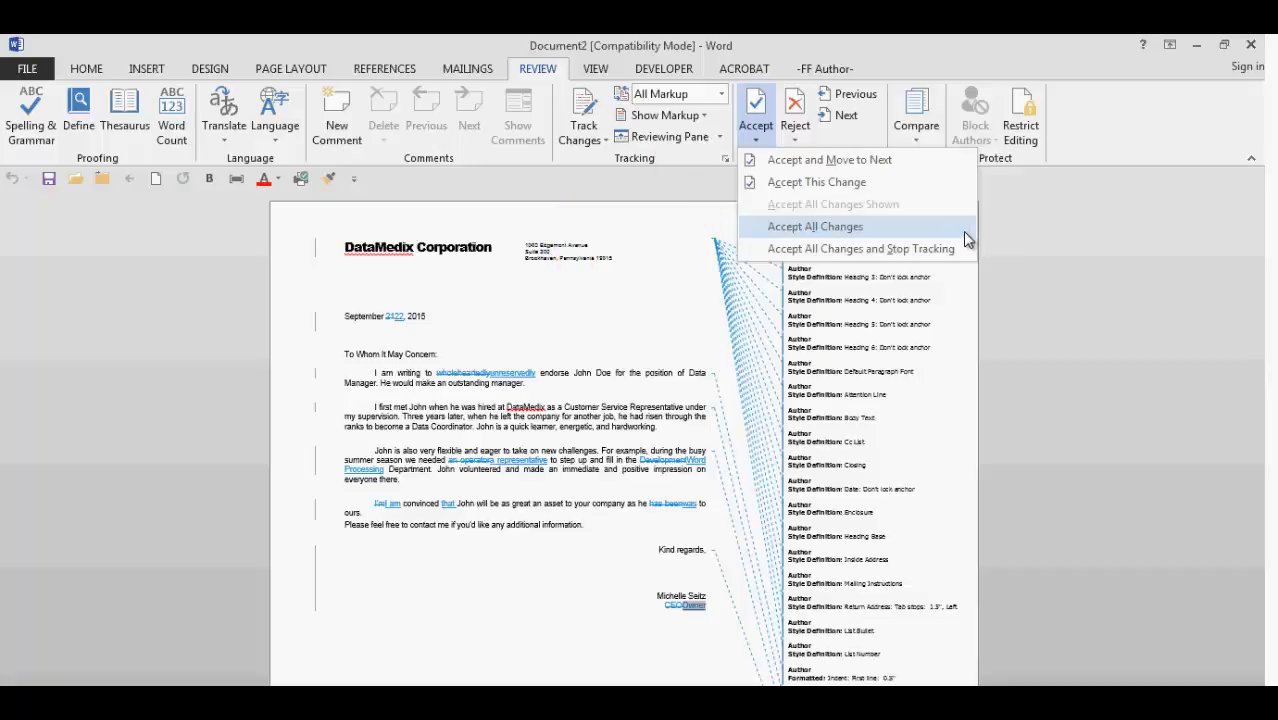
pyautogui.moveTo(1000, 224)
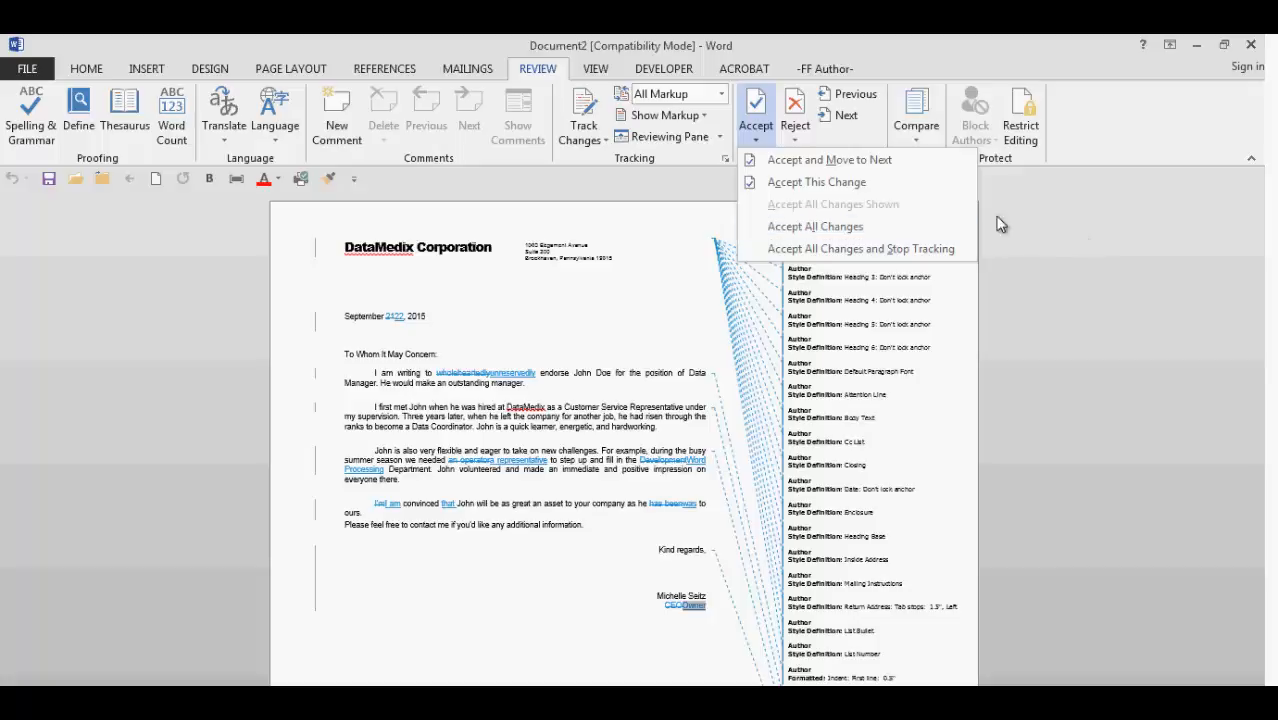
# Uncheck Formatting under Show Markup, then browse the Reject dropdown choices
pyautogui.click(662, 114)
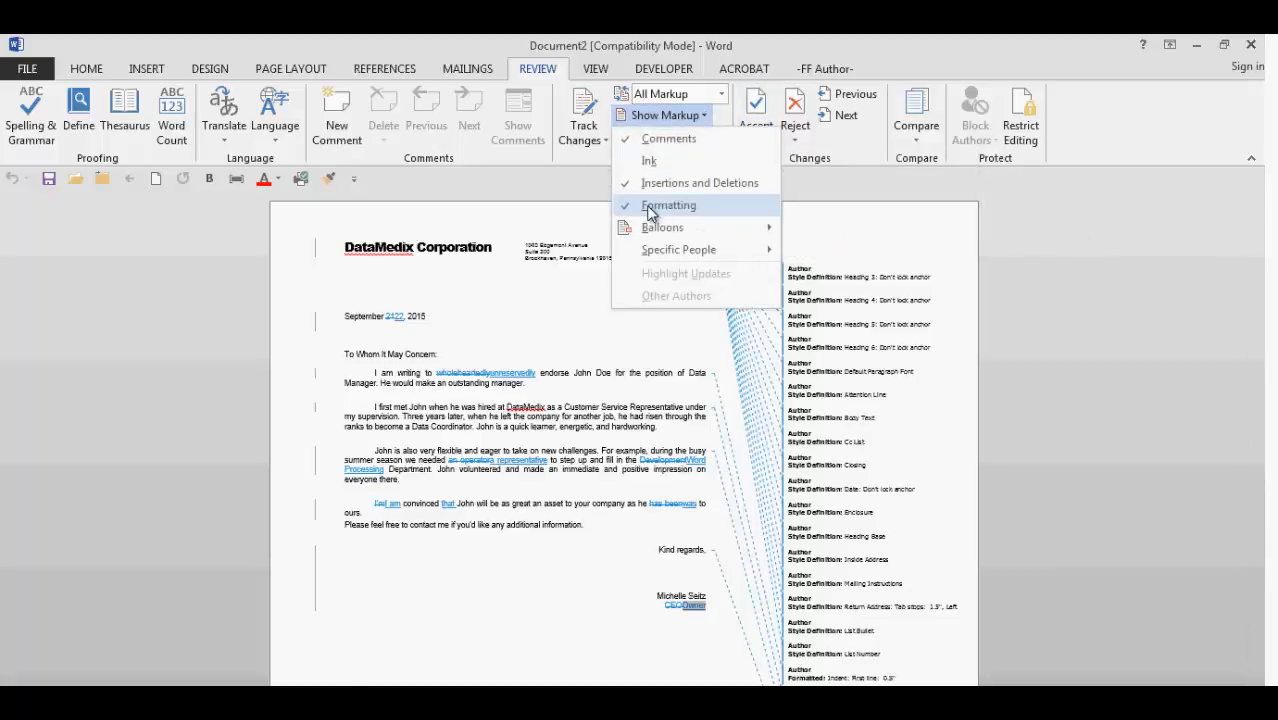
pyautogui.click(756, 140)
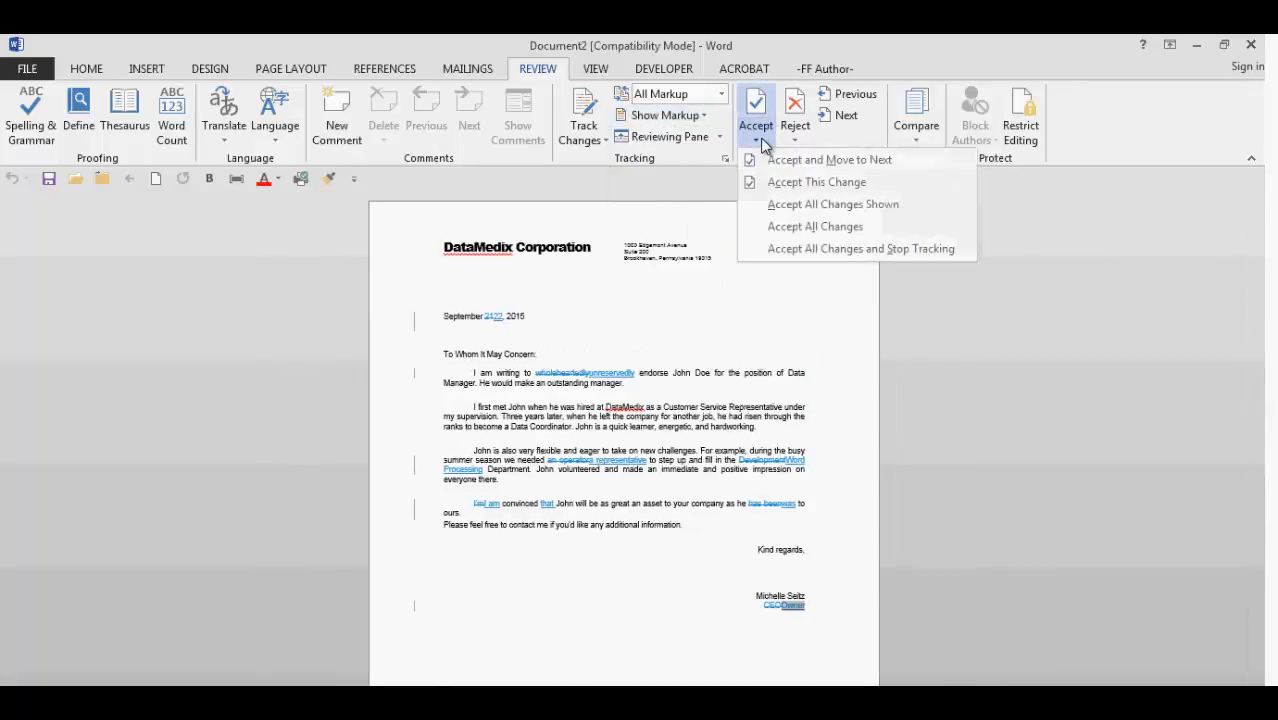
pyautogui.moveTo(948, 218)
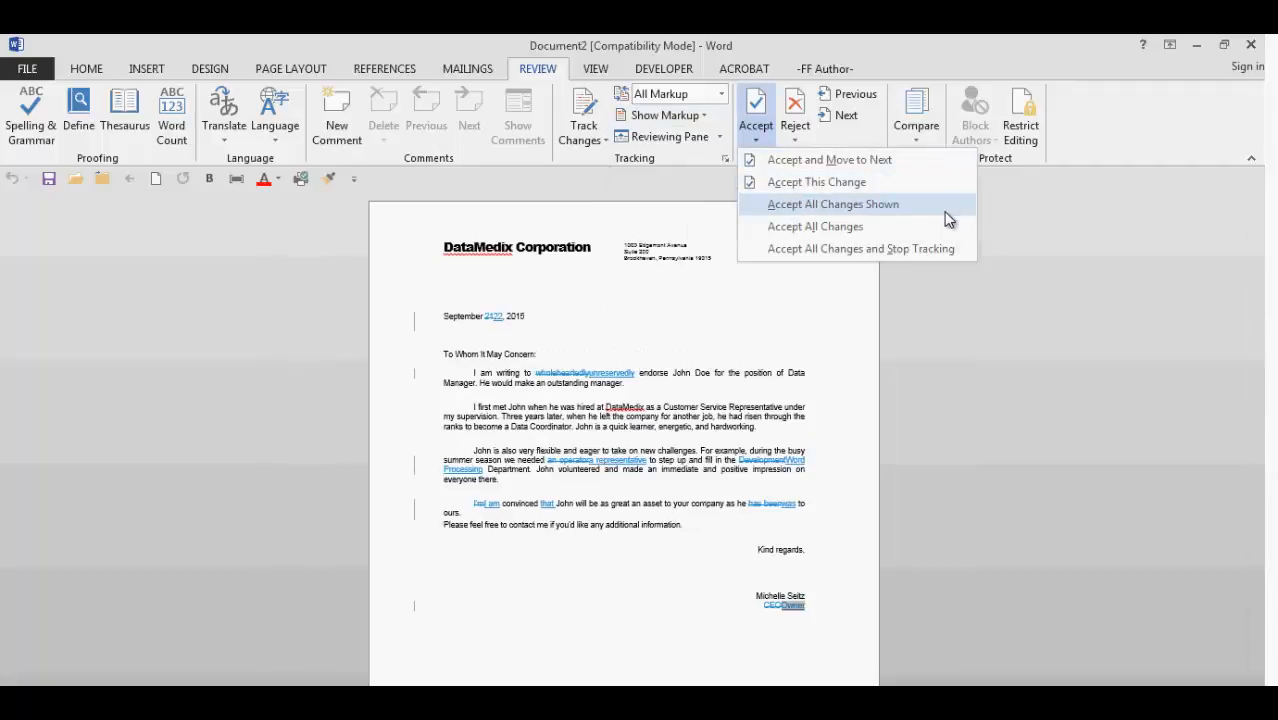
pyautogui.moveTo(950, 236)
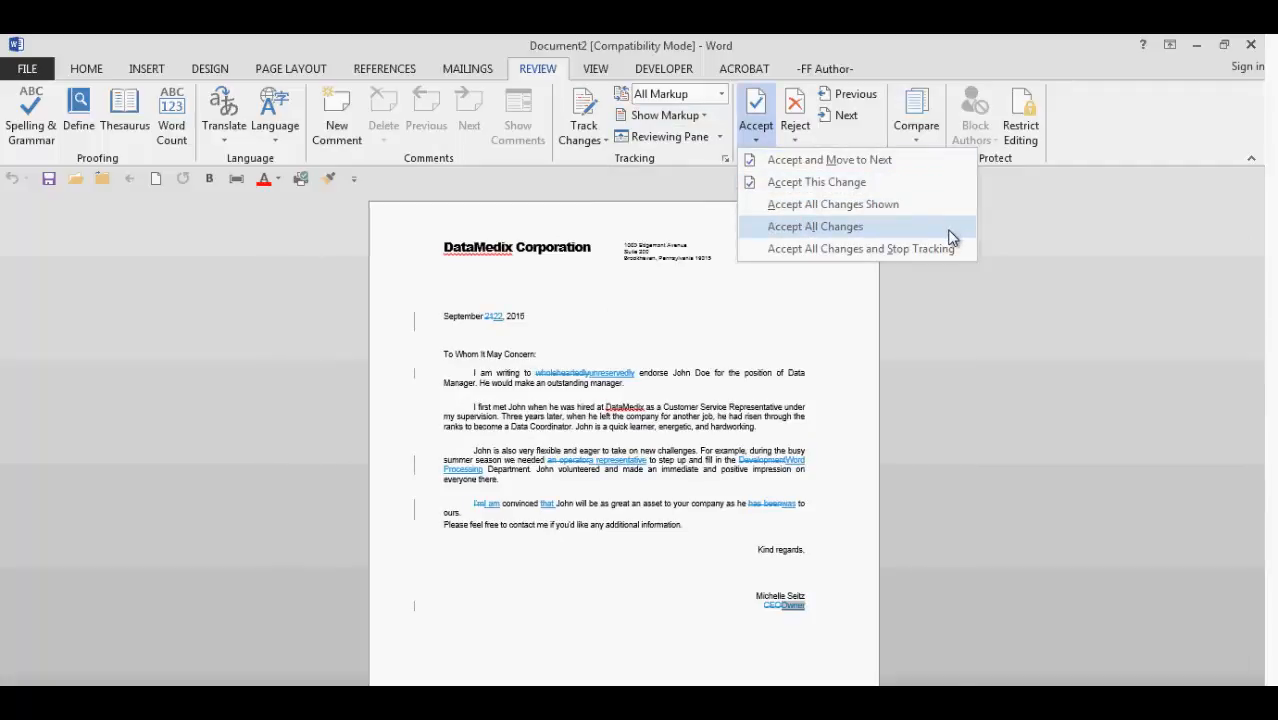
pyautogui.moveTo(970, 256)
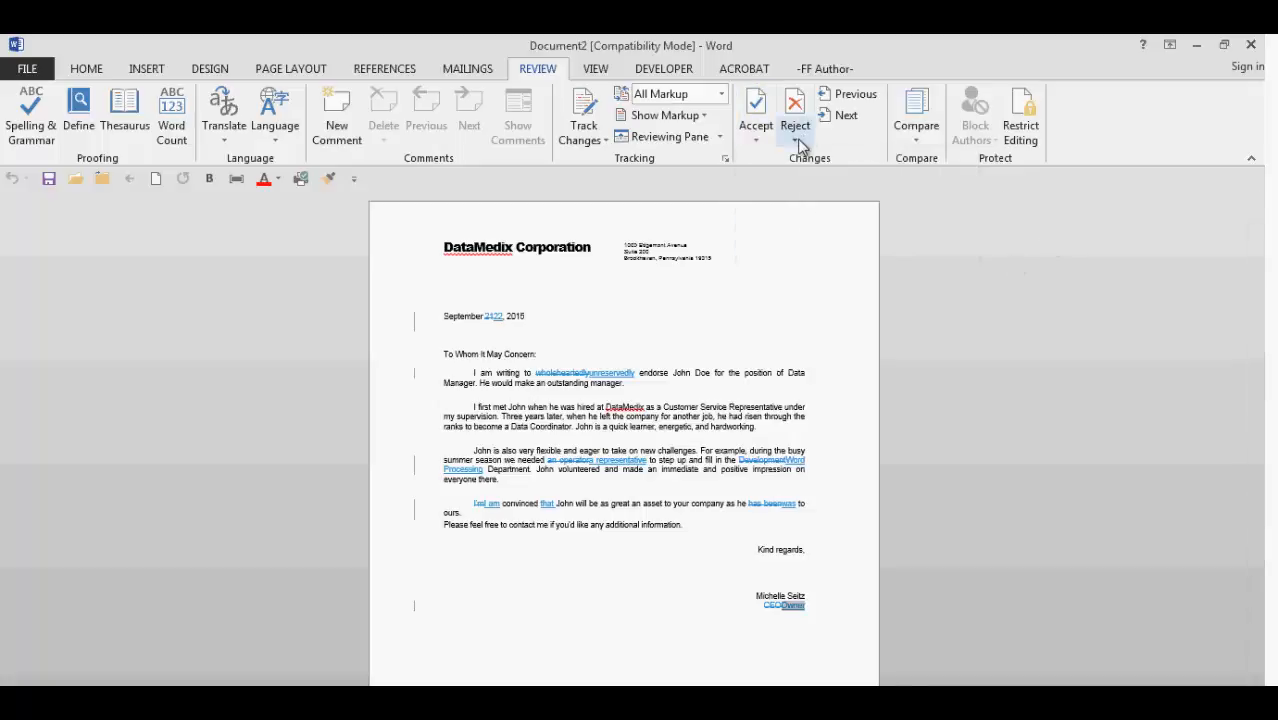
pyautogui.click(796, 130)
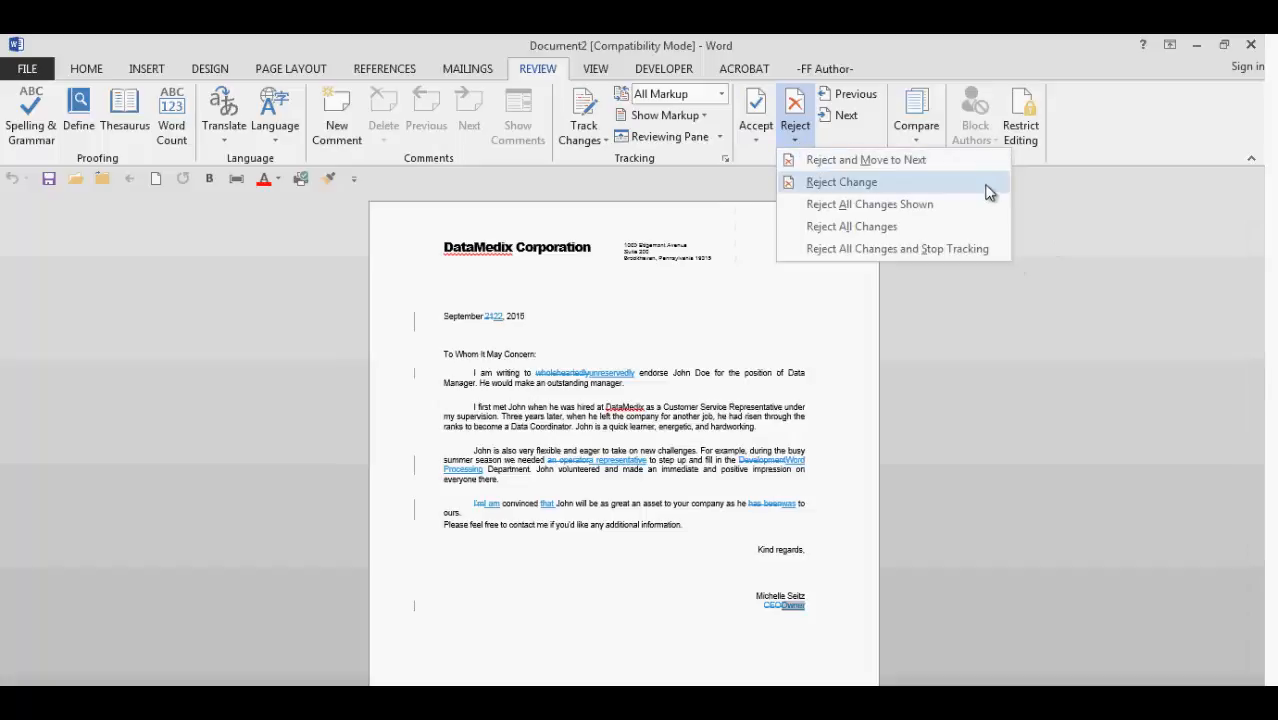
pyautogui.moveTo(1012, 250)
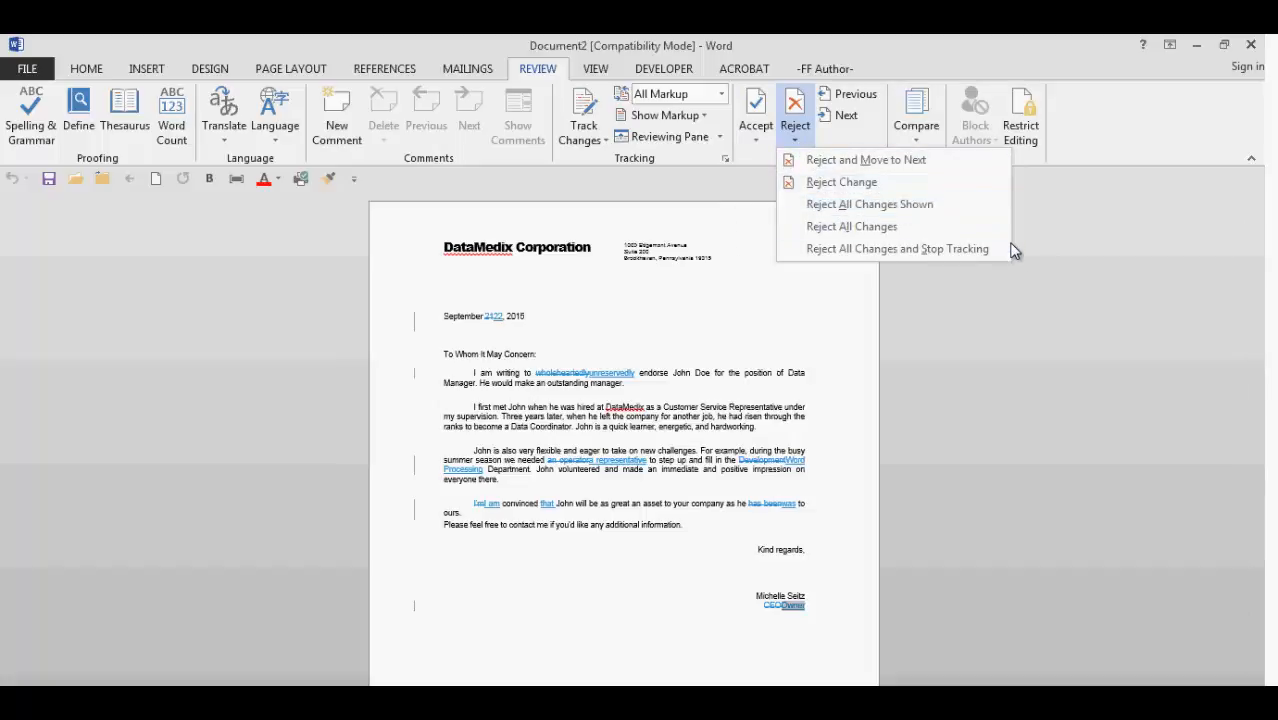
pyautogui.moveTo(1000, 292)
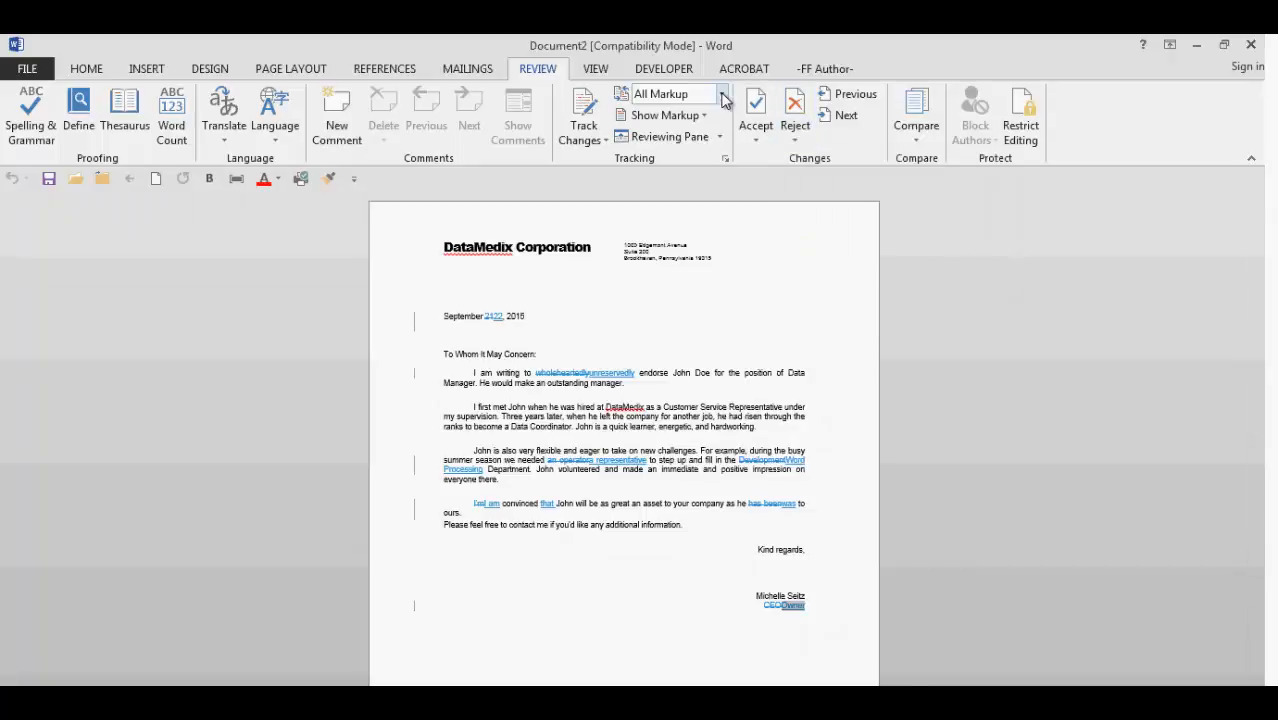
# Accept the insertion of 'unreservedly' in the first paragraph
pyautogui.rightClick(508, 312)
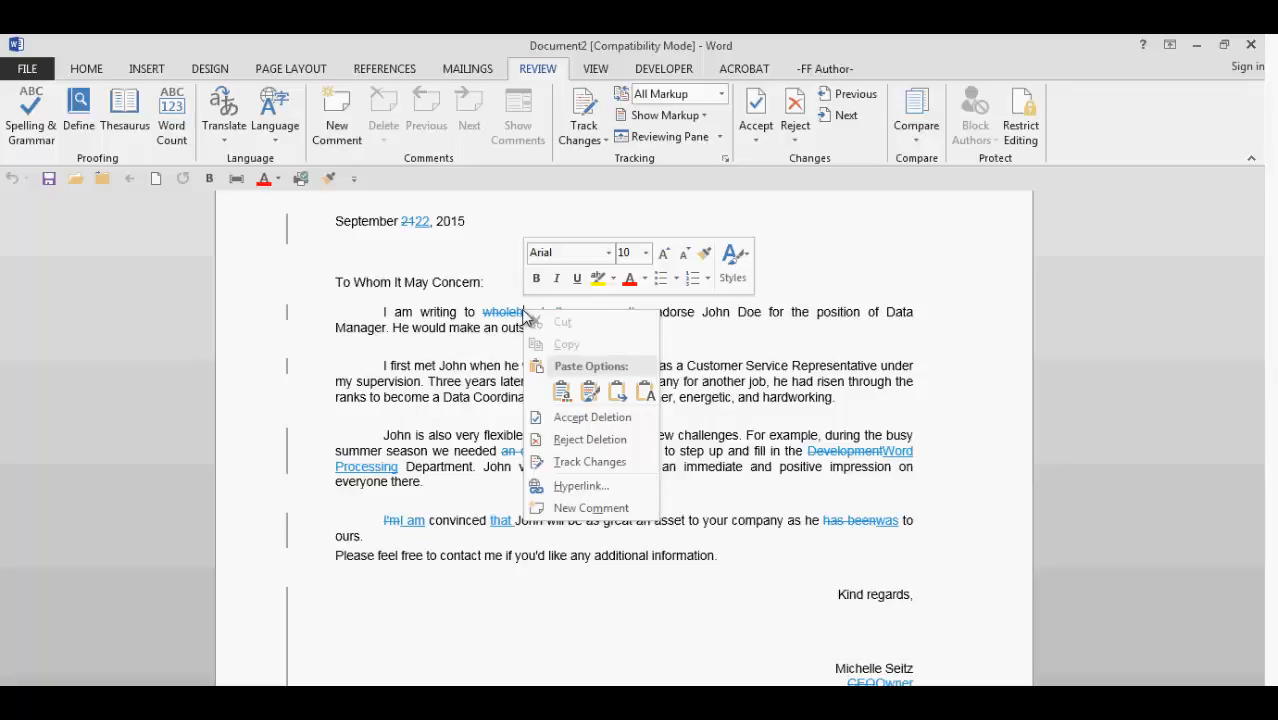
pyautogui.click(842, 268)
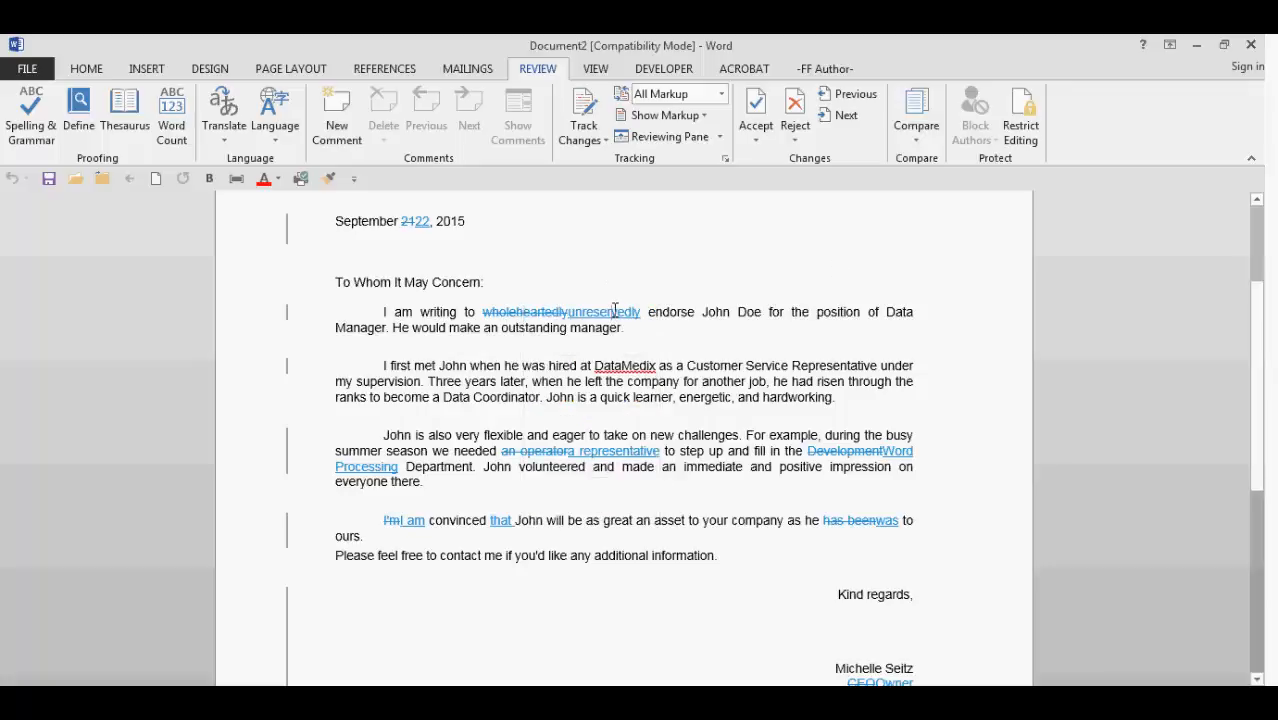
pyautogui.rightClick(614, 312)
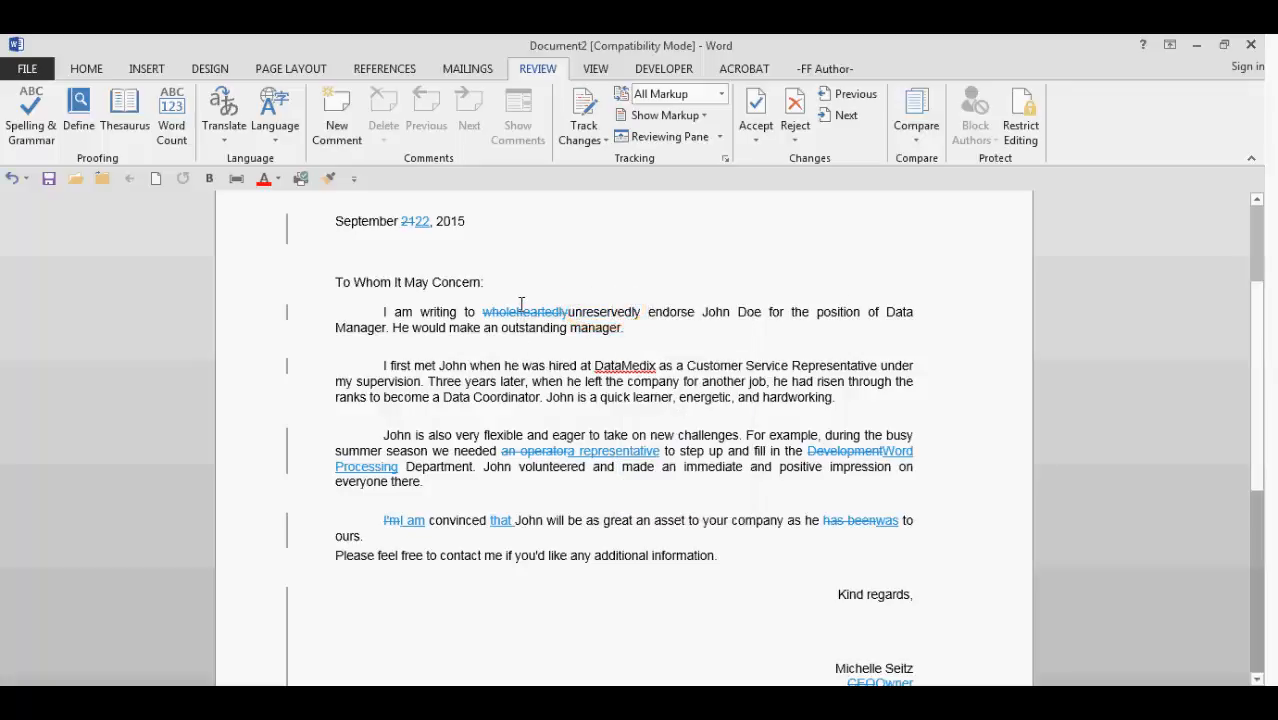
# Accept the deletion of 'wholeheartedly' so the sentence reads 'unreservedly endorse'
pyautogui.rightClick(520, 312)
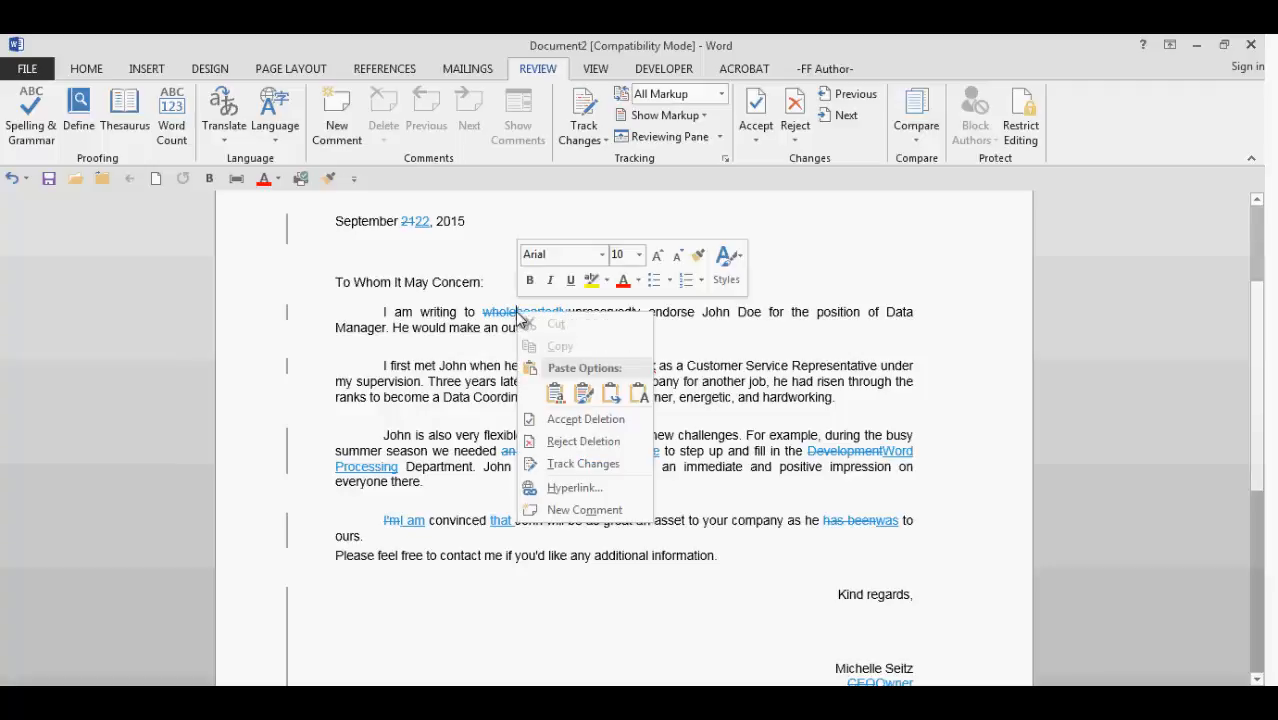
pyautogui.click(584, 420)
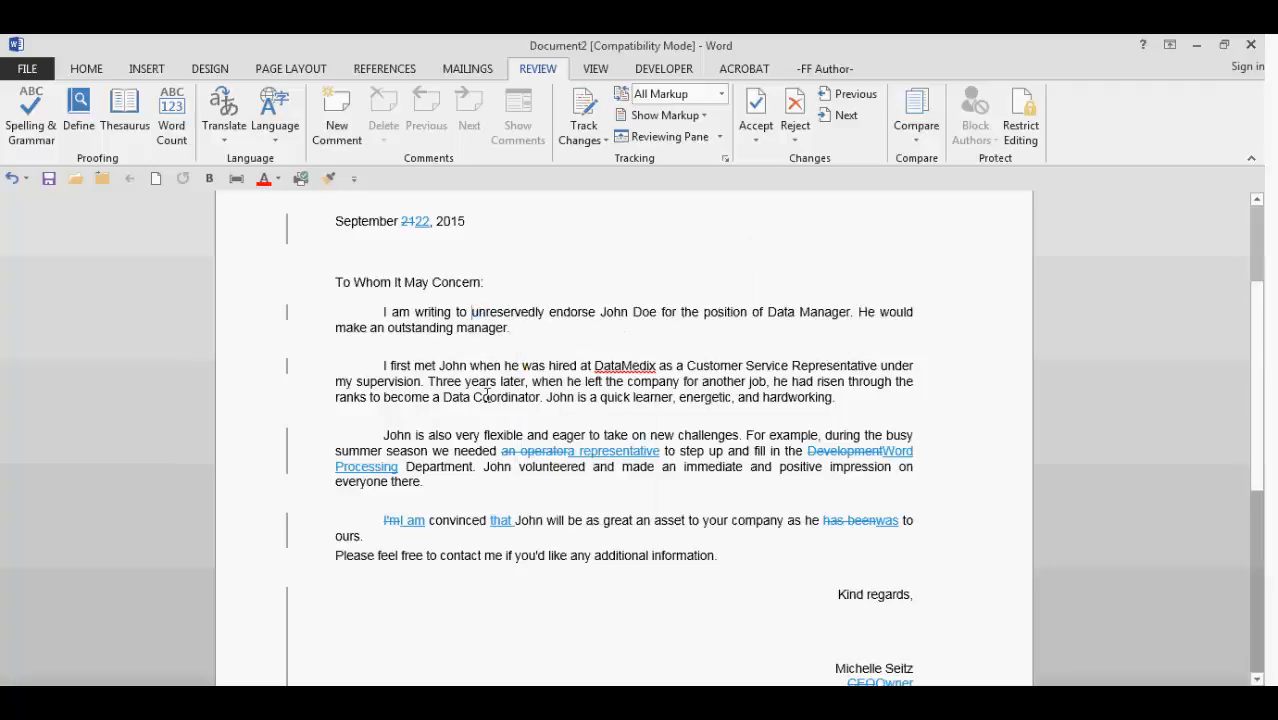